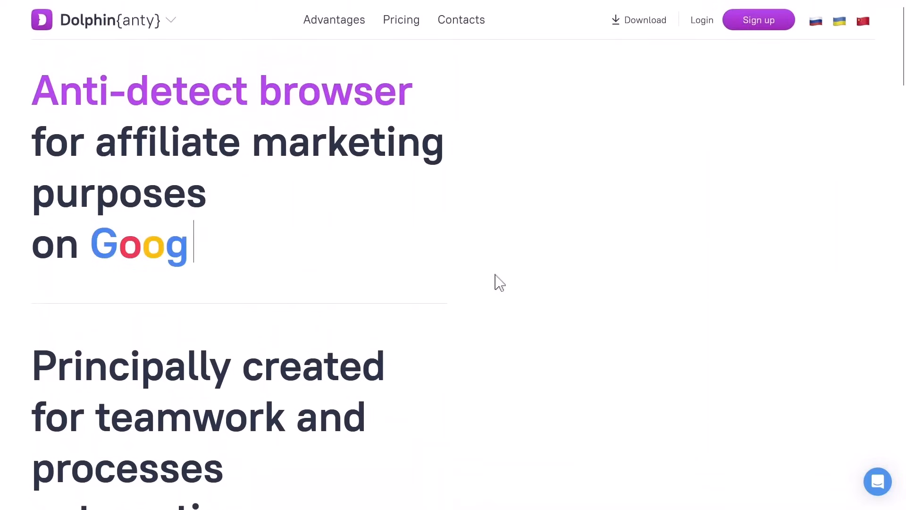
Jump to the Dolphin advantages section from the site header
{"action": "scroll", "scroll_direction": "down", "scroll_amount": 3}
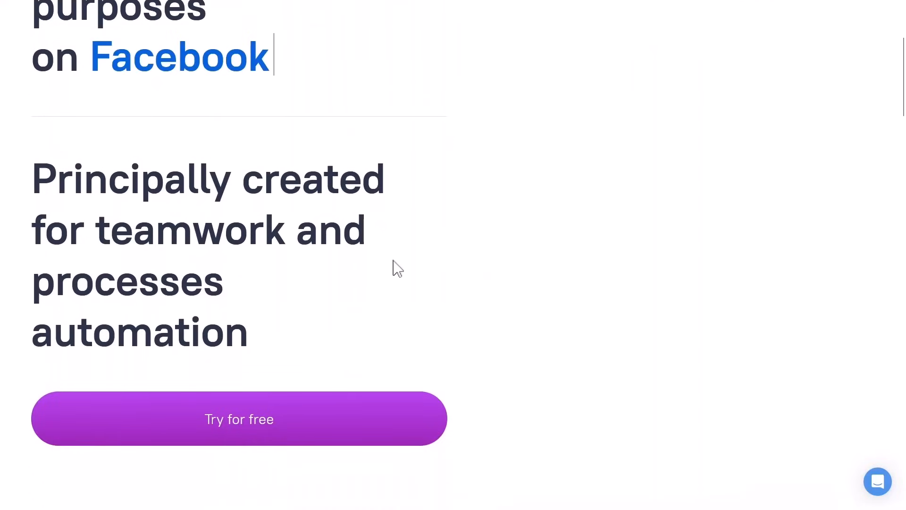
{"action": "scroll", "scroll_direction": "down", "scroll_amount": 3}
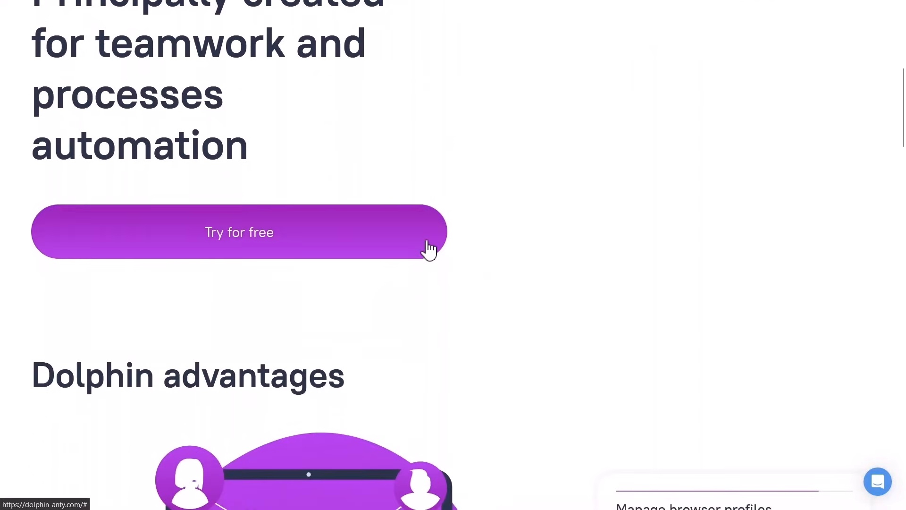
{"action": "scroll", "scroll_direction": "up", "scroll_amount": 3}
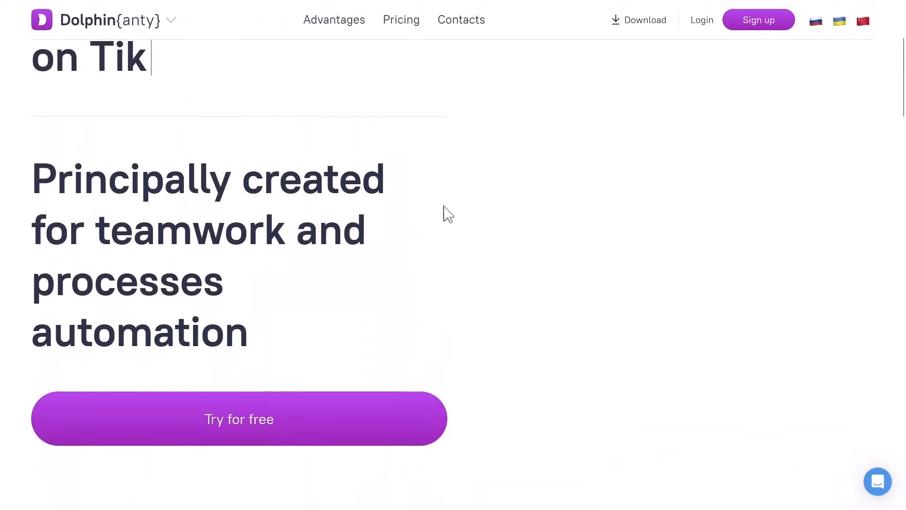
{"action": "left_click", "coordinate": [401, 19]}
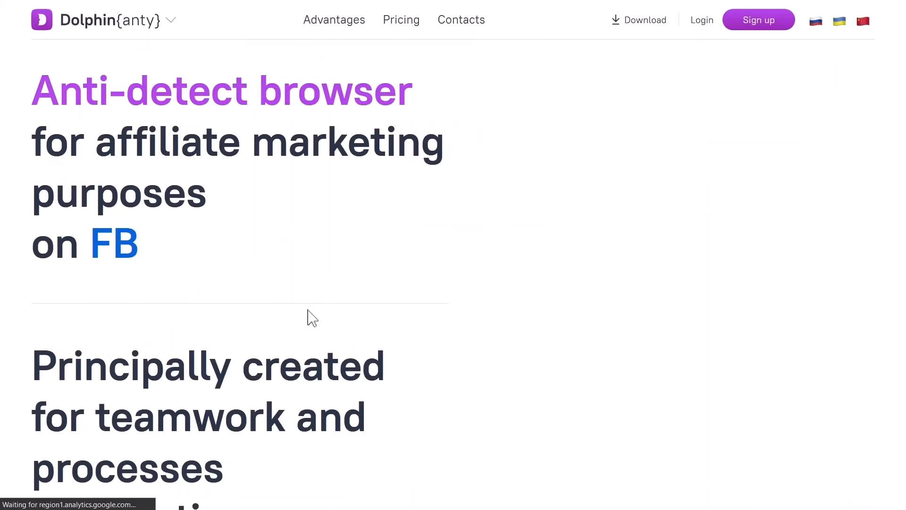
{"action": "scroll", "scroll_direction": "down", "scroll_amount": 3}
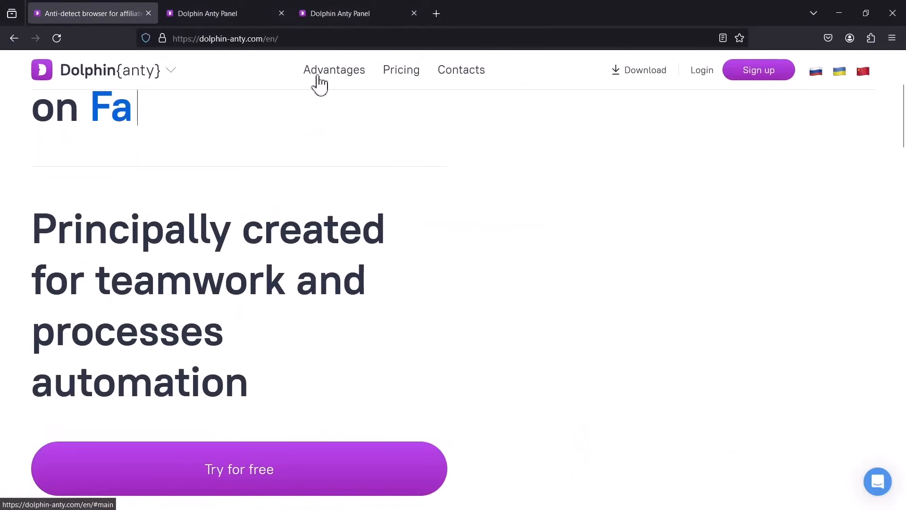
{"action": "left_click", "coordinate": [334, 69]}
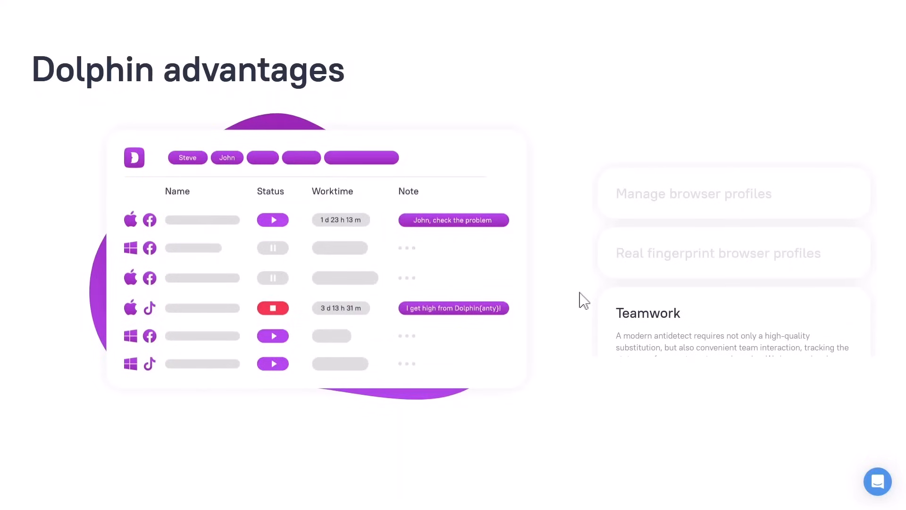
Scroll past the integration section down to the Users feedback reviews
{"action": "scroll", "scroll_direction": "down", "scroll_amount": 3}
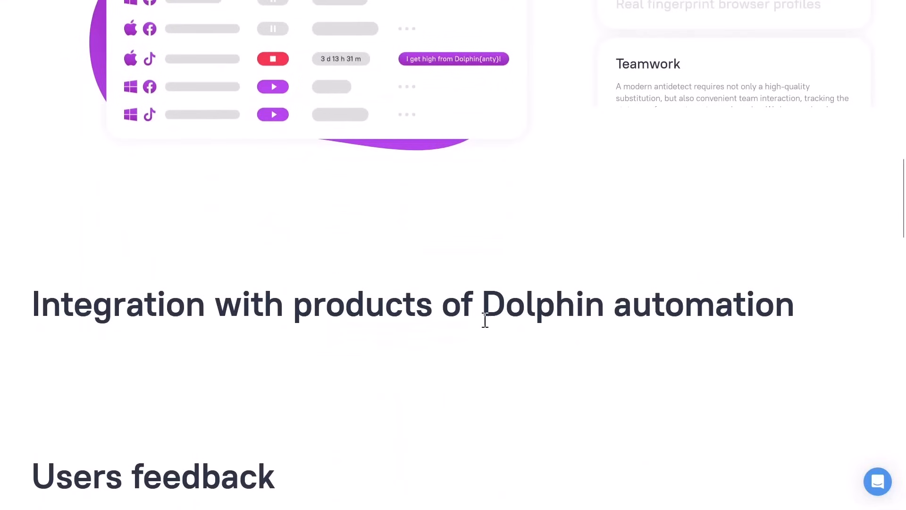
{"action": "scroll", "scroll_direction": "down", "scroll_amount": 3}
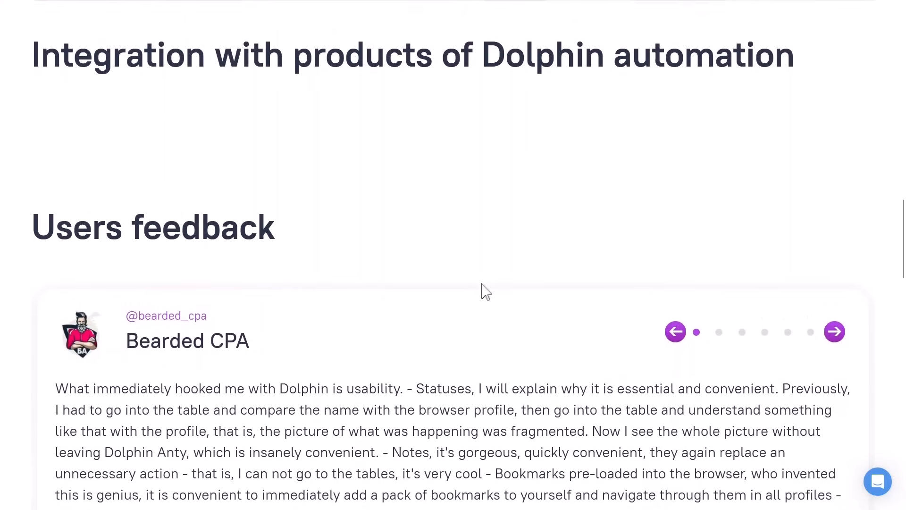
{"action": "scroll", "scroll_direction": "down", "scroll_amount": 3}
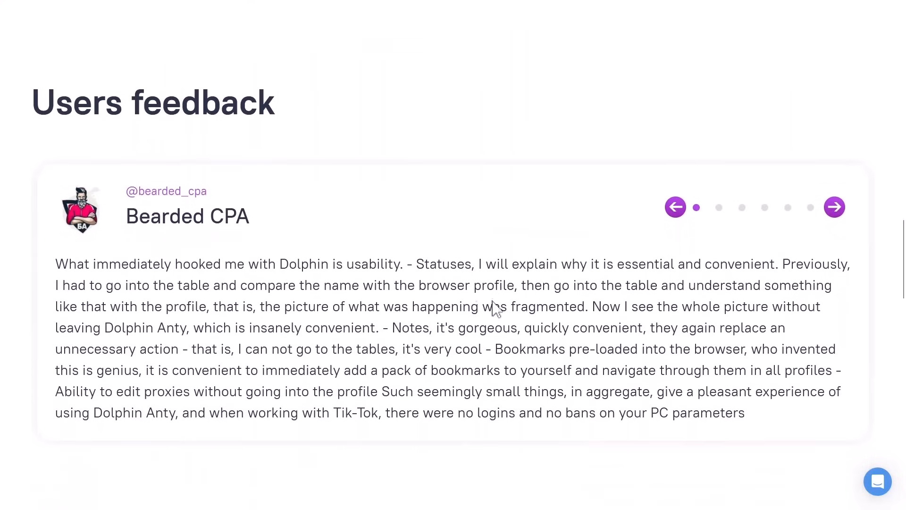
{"action": "scroll", "scroll_direction": "up", "scroll_amount": 3}
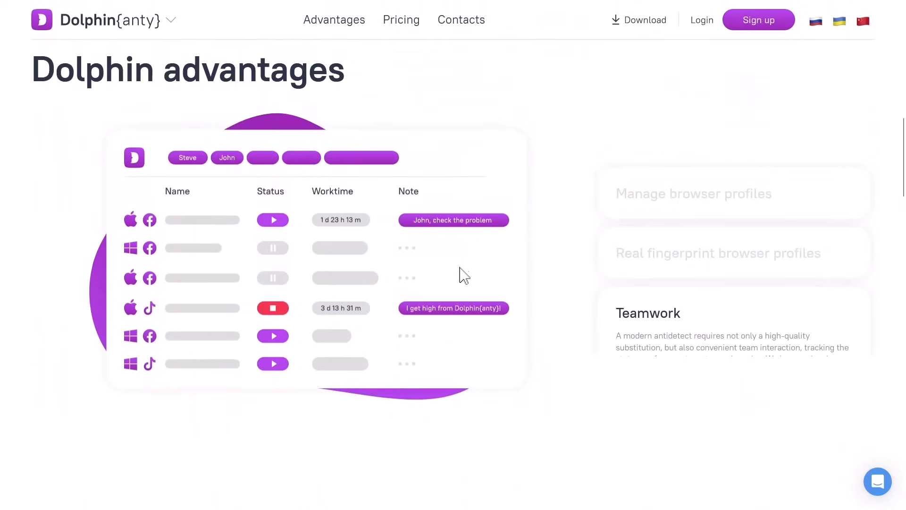
{"action": "mouse_move", "coordinate": [476, 266]}
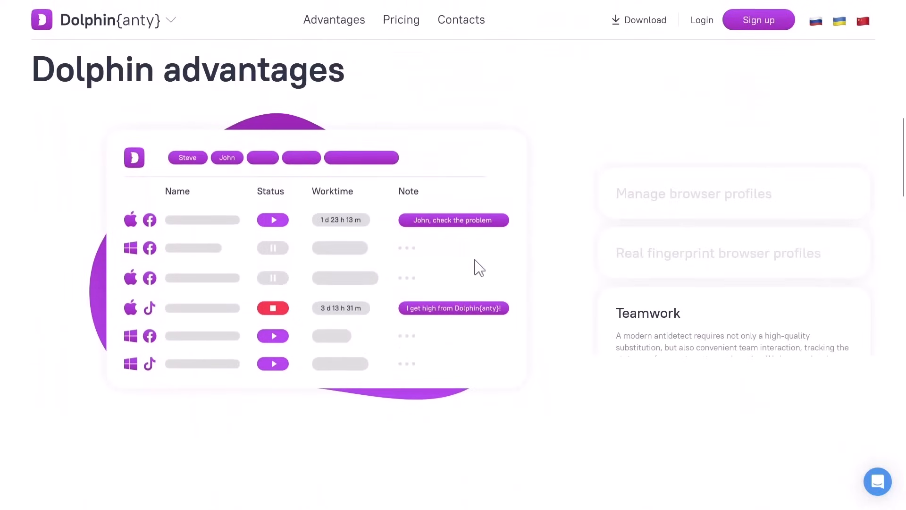
{"action": "scroll", "scroll_direction": "down", "scroll_amount": 3}
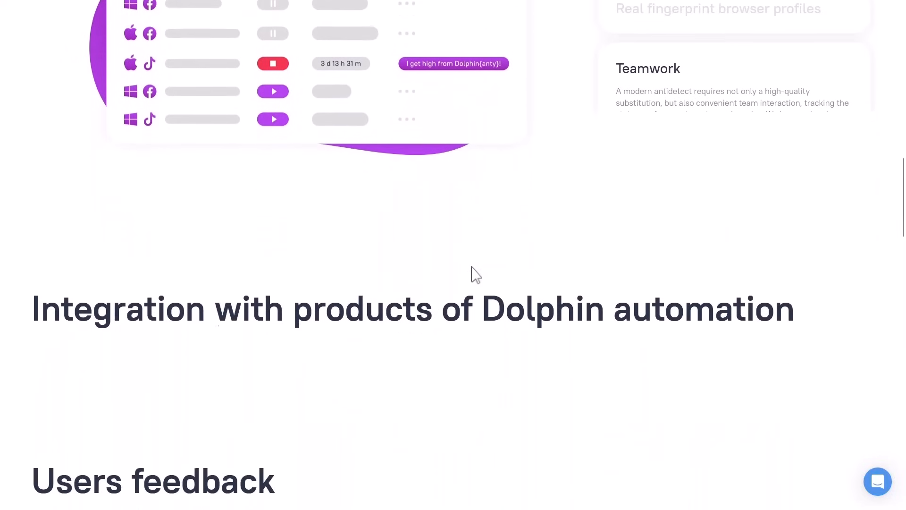
{"action": "scroll", "scroll_direction": "down", "scroll_amount": 3}
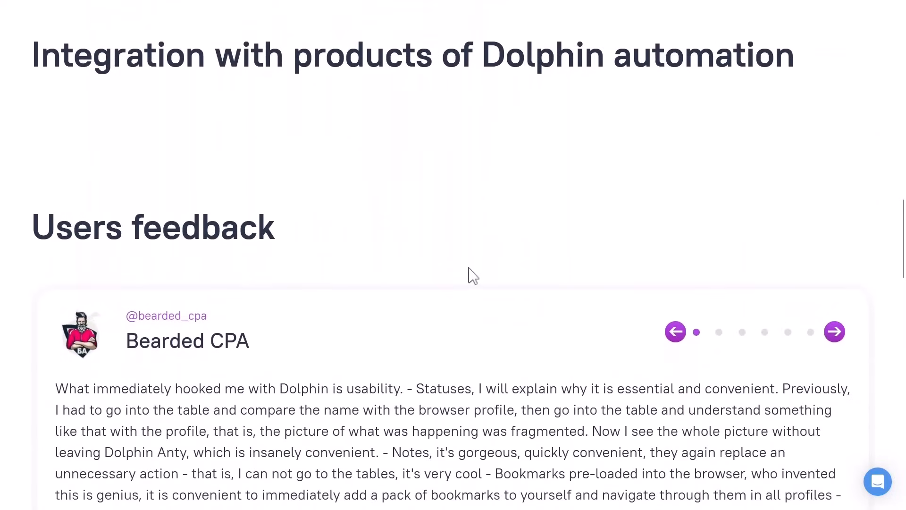
{"action": "scroll", "scroll_direction": "down", "scroll_amount": 3}
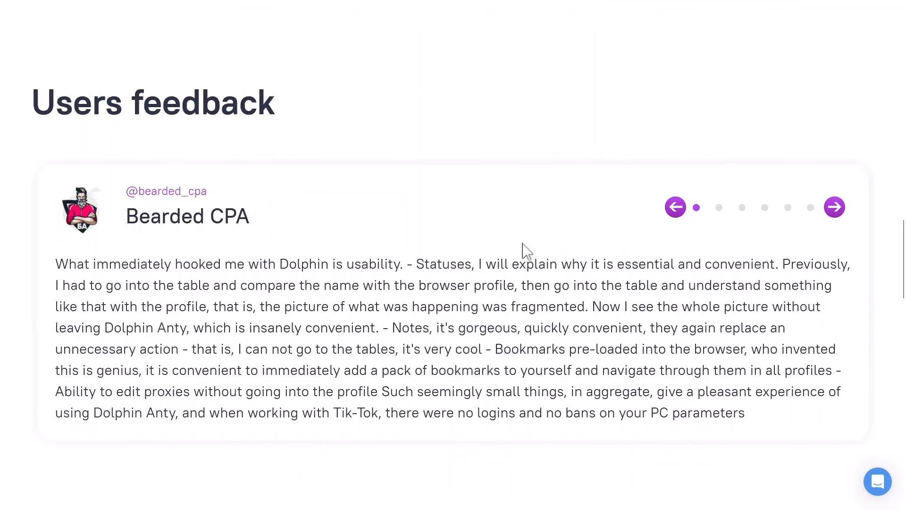
{"action": "mouse_move", "coordinate": [230, 245]}
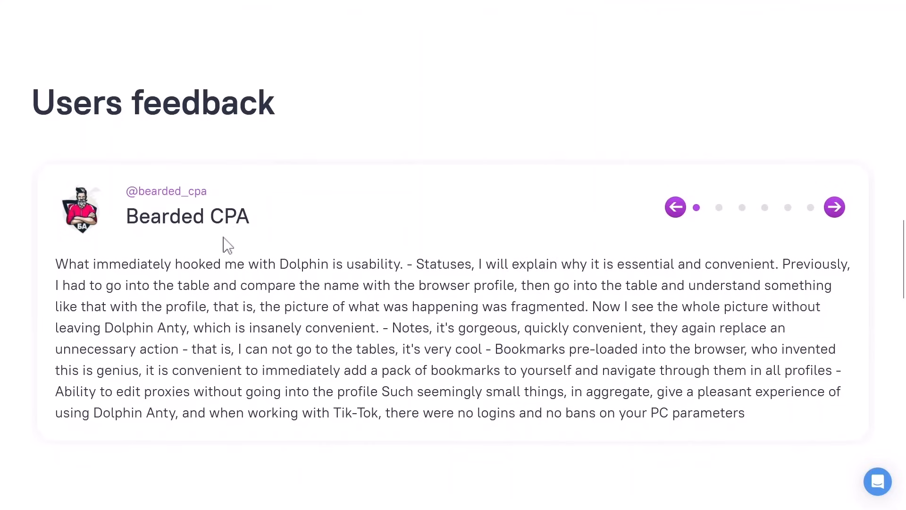
{"action": "mouse_move", "coordinate": [591, 294]}
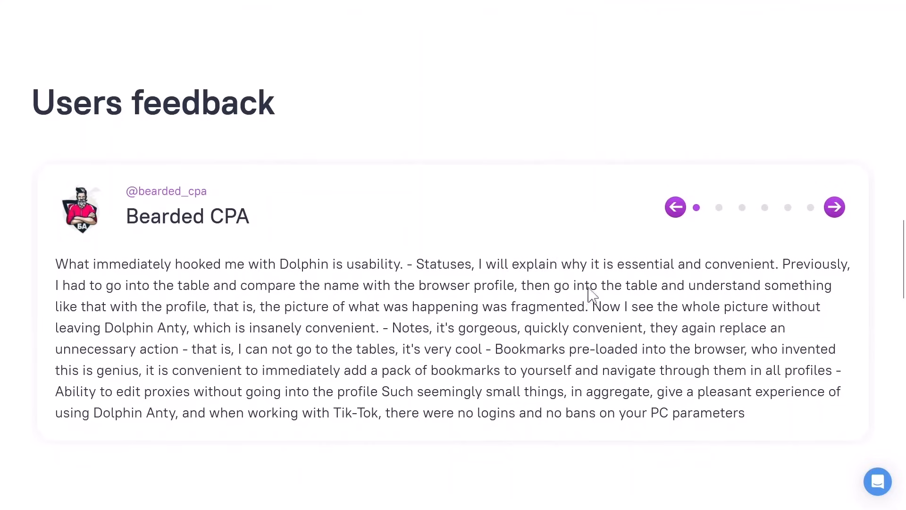
{"action": "mouse_move", "coordinate": [512, 337]}
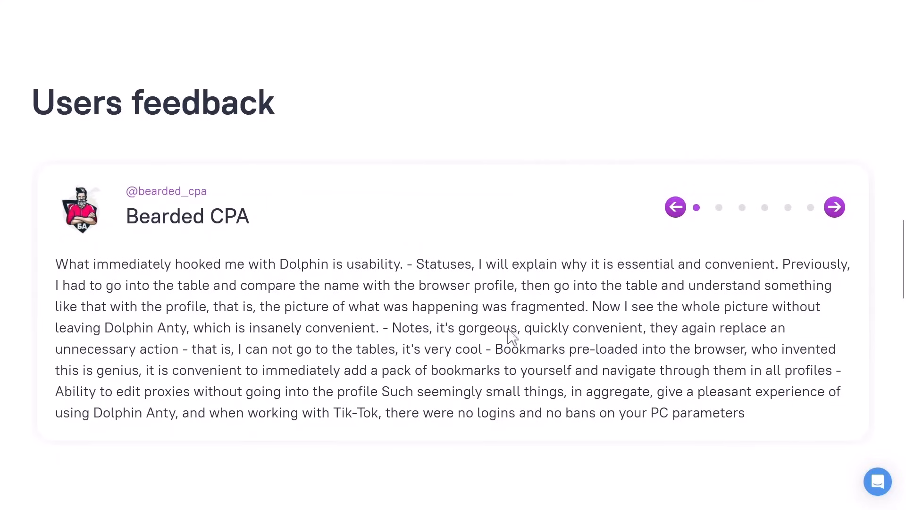
{"action": "mouse_move", "coordinate": [834, 206]}
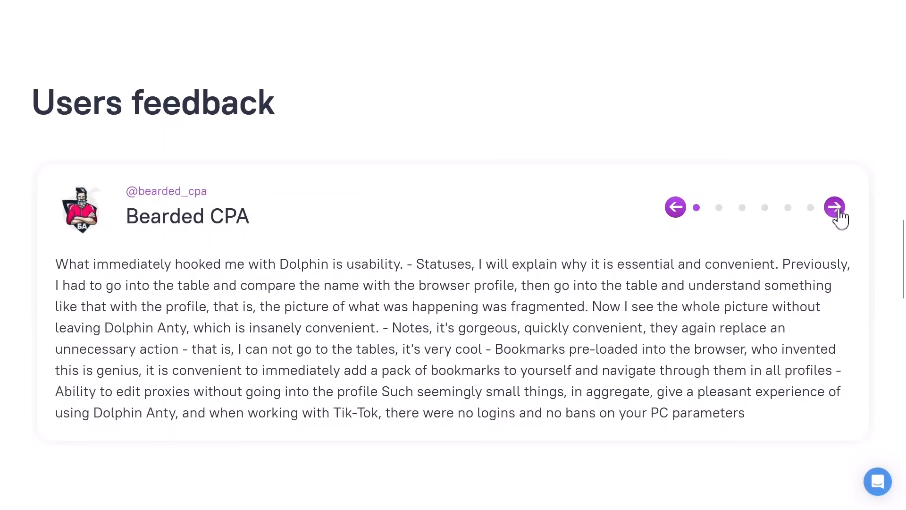
Show the next review, then scroll past the Sign up banner to Contact us
{"action": "left_click", "coordinate": [835, 207]}
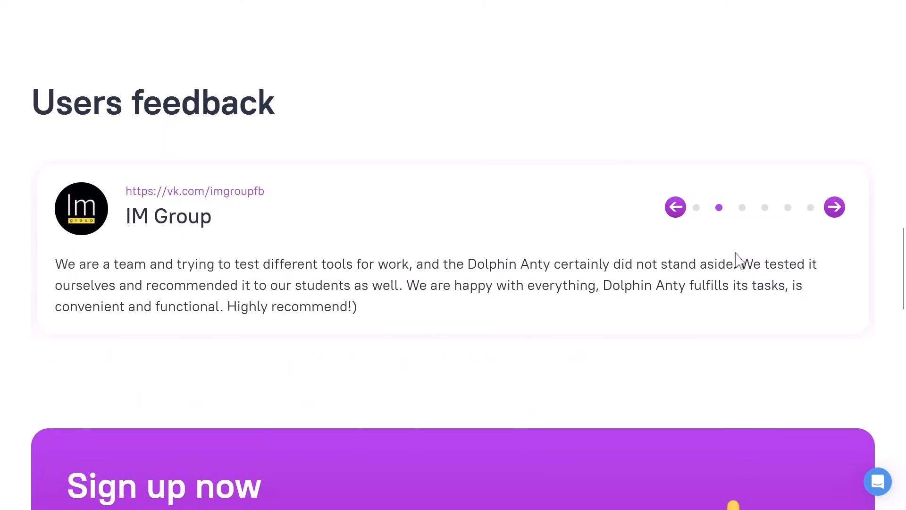
{"action": "mouse_move", "coordinate": [445, 307]}
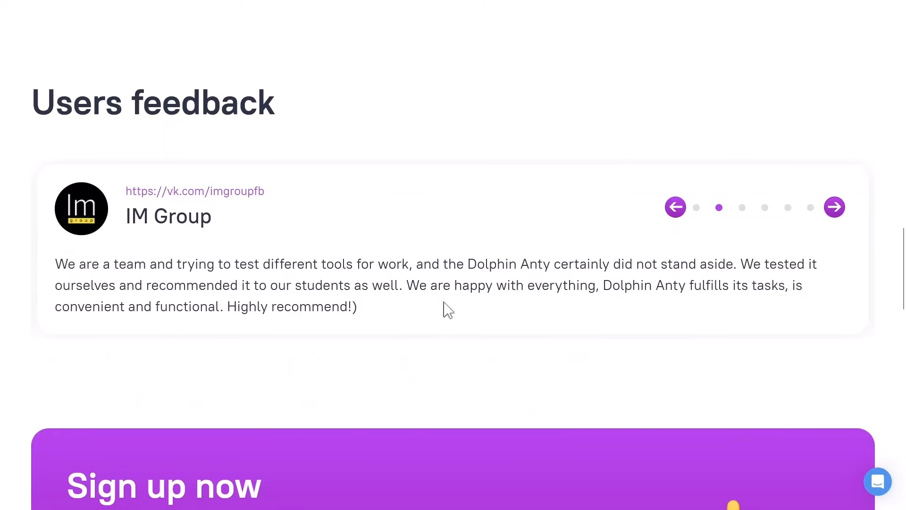
{"action": "mouse_move", "coordinate": [462, 308]}
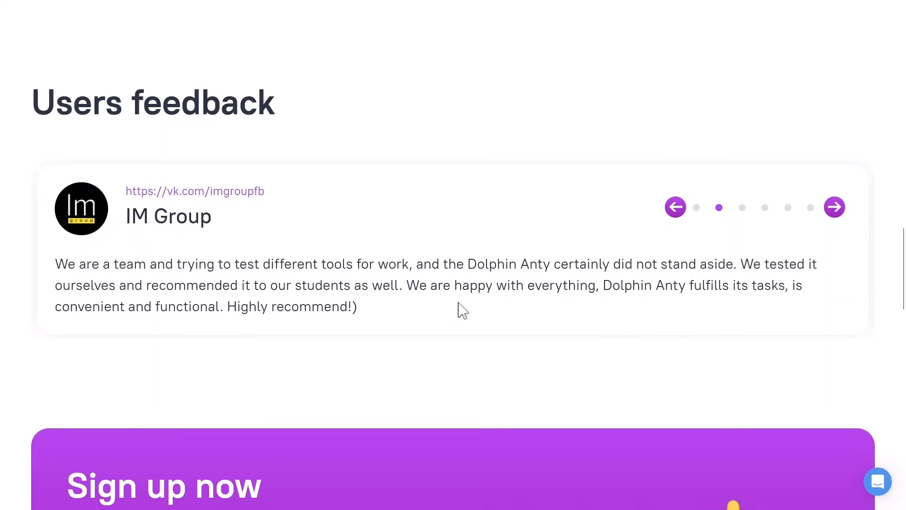
{"action": "scroll", "scroll_direction": "down", "scroll_amount": 3}
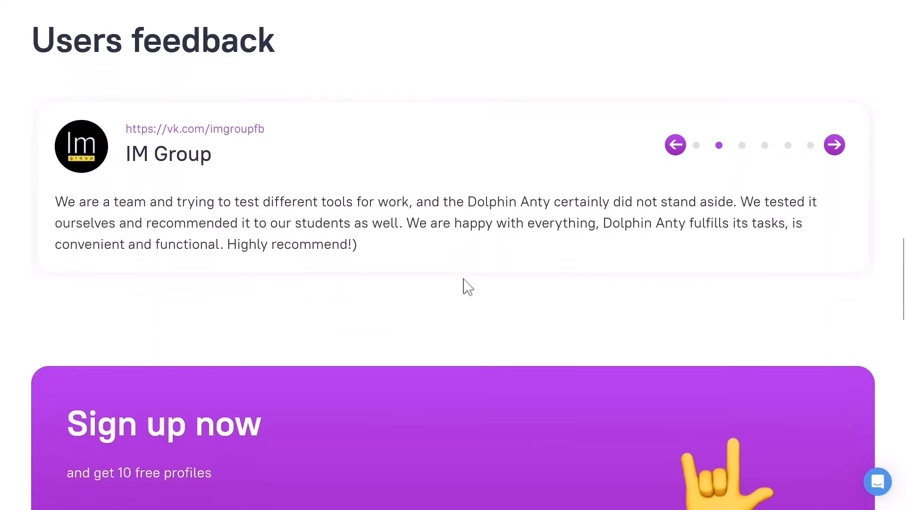
{"action": "scroll", "scroll_direction": "down", "scroll_amount": 3}
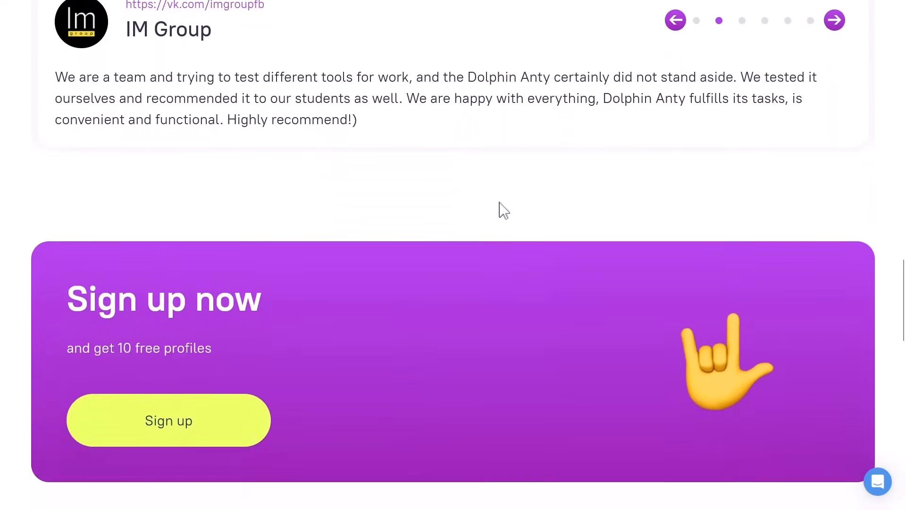
{"action": "scroll", "scroll_direction": "down", "scroll_amount": 3}
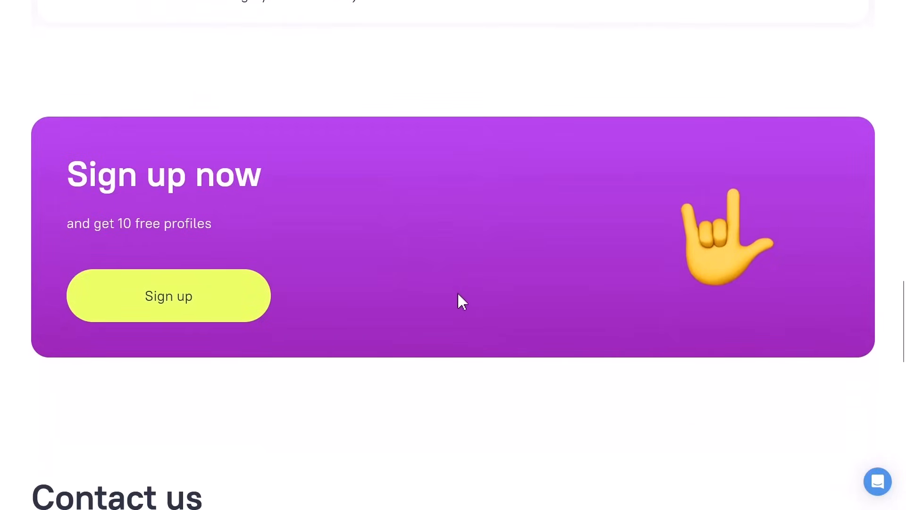
{"action": "mouse_move", "coordinate": [451, 297]}
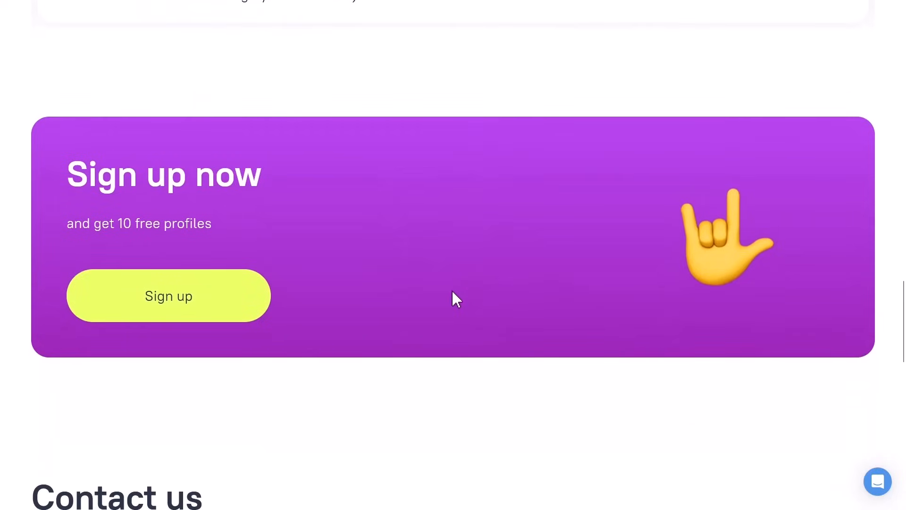
{"action": "scroll", "scroll_direction": "down", "scroll_amount": 3}
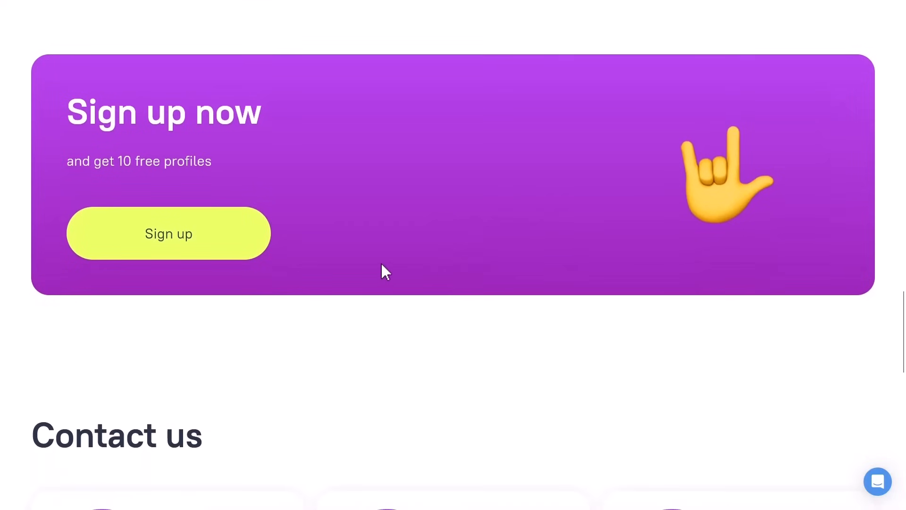
{"action": "scroll", "scroll_direction": "down", "scroll_amount": 3}
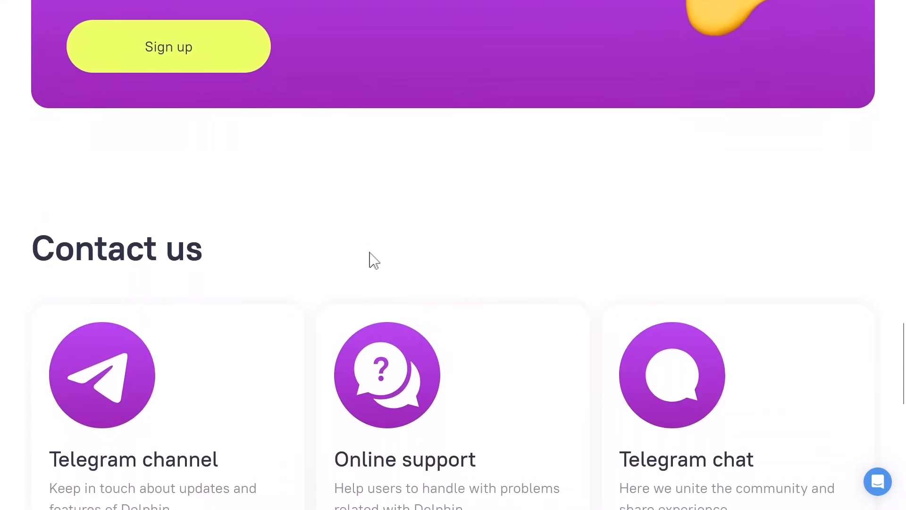
{"action": "scroll", "scroll_direction": "down", "scroll_amount": 3}
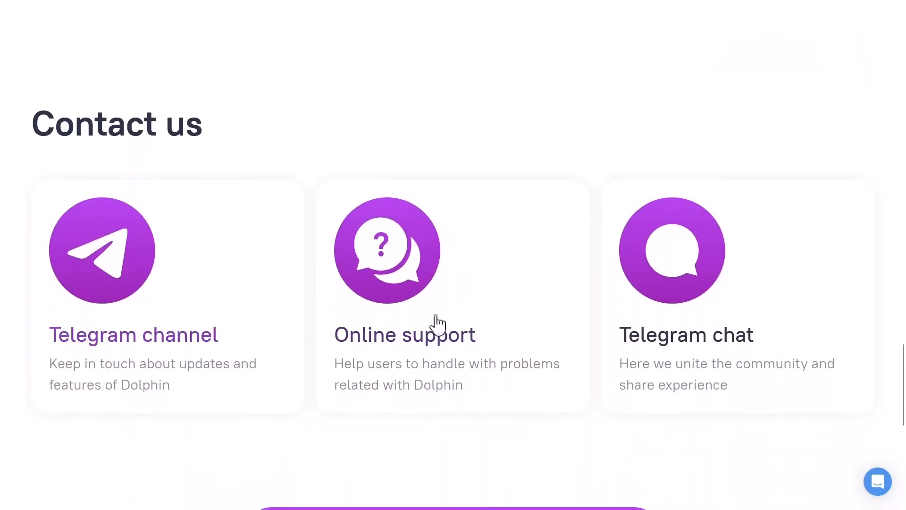
{"action": "scroll", "scroll_direction": "down", "scroll_amount": 3}
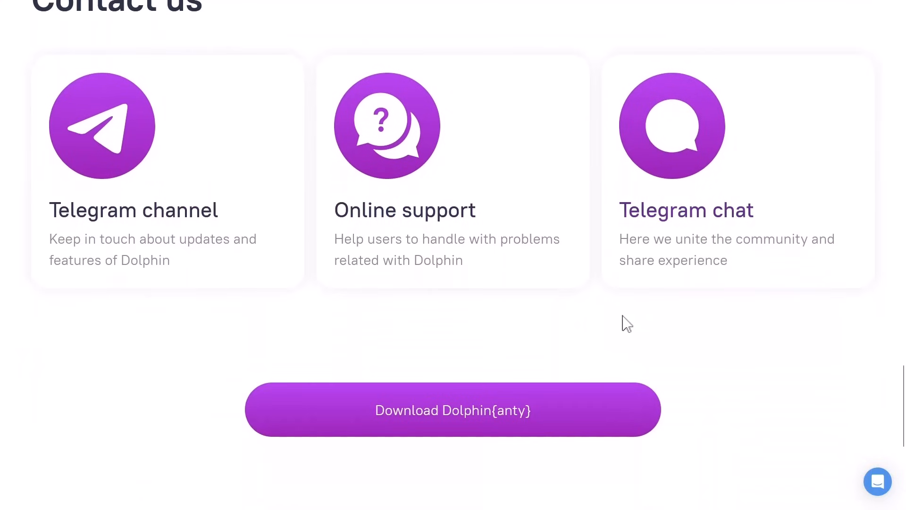
{"action": "scroll", "scroll_direction": "down", "scroll_amount": 3}
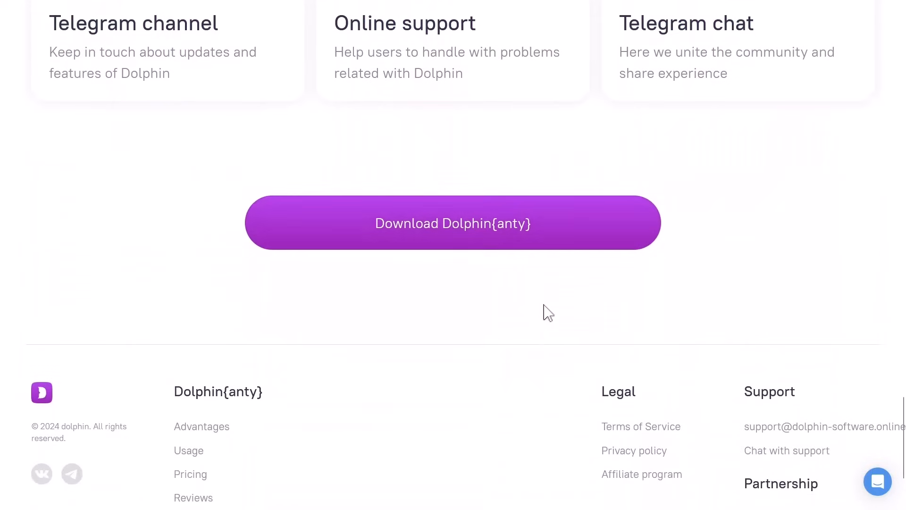
{"action": "scroll", "scroll_direction": "up", "scroll_amount": 3}
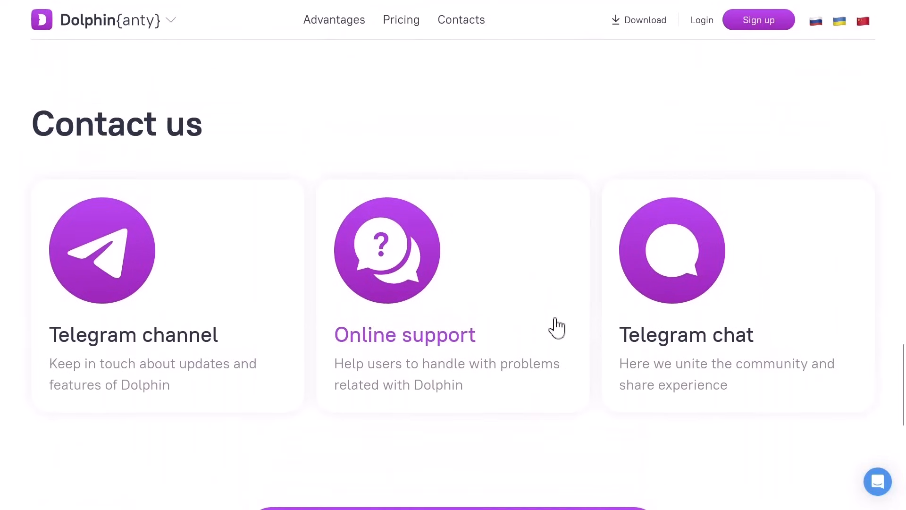
{"action": "mouse_move", "coordinate": [526, 319]}
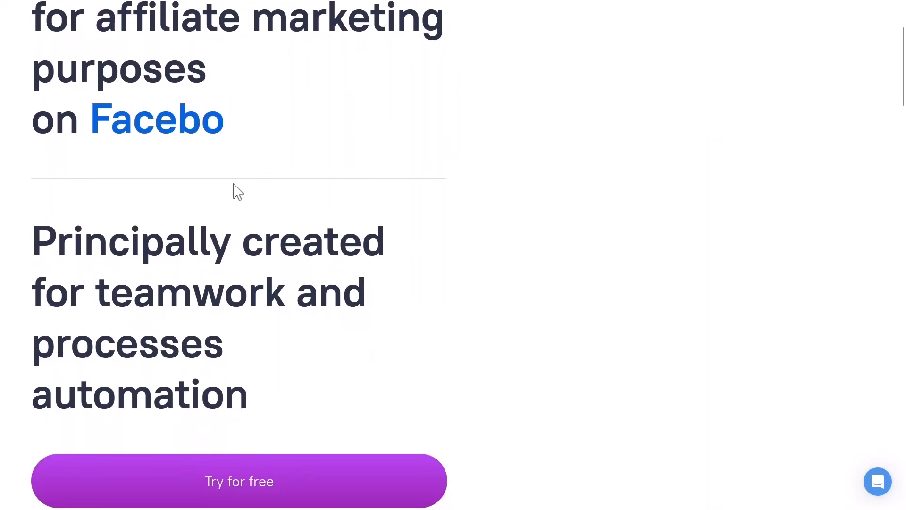
Scroll back to the hero headline and bring up the app's New profile dialog
{"action": "scroll", "scroll_direction": "up", "scroll_amount": 3}
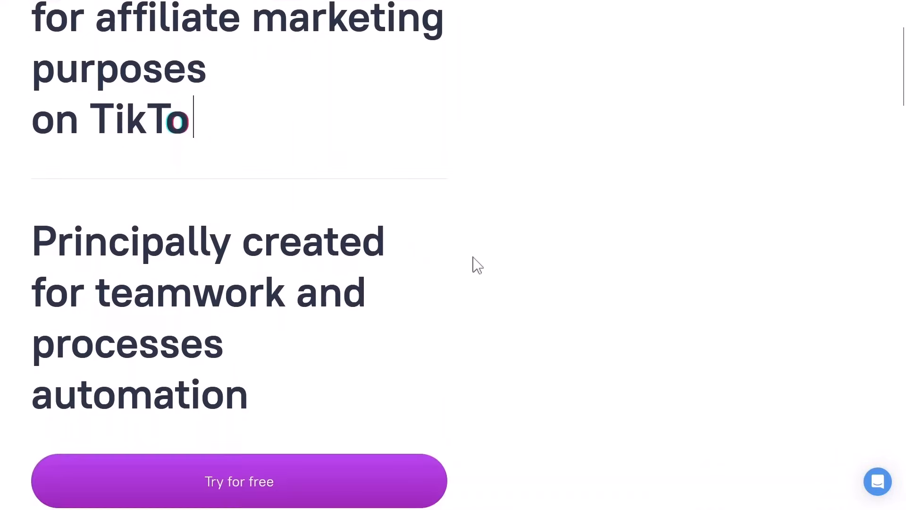
{"action": "scroll", "scroll_direction": "down", "scroll_amount": 3}
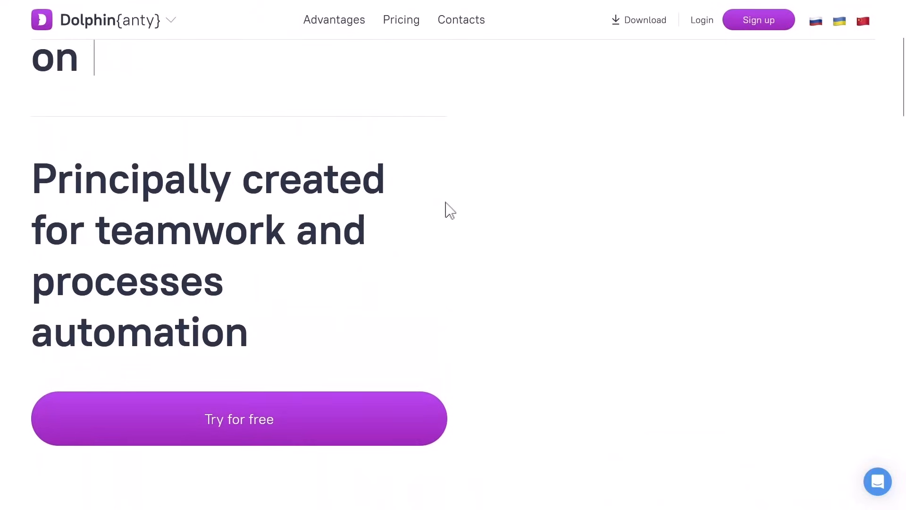
{"action": "left_click", "coordinate": [401, 20]}
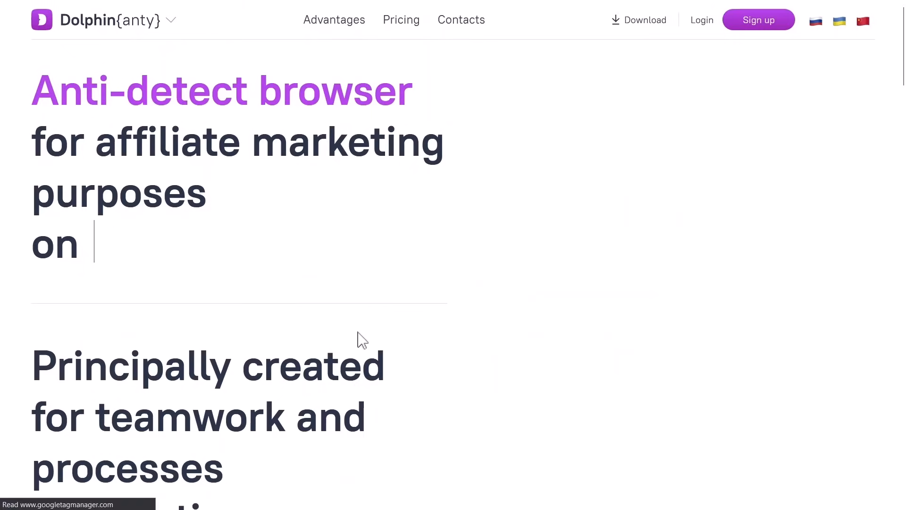
{"action": "left_click", "coordinate": [758, 20]}
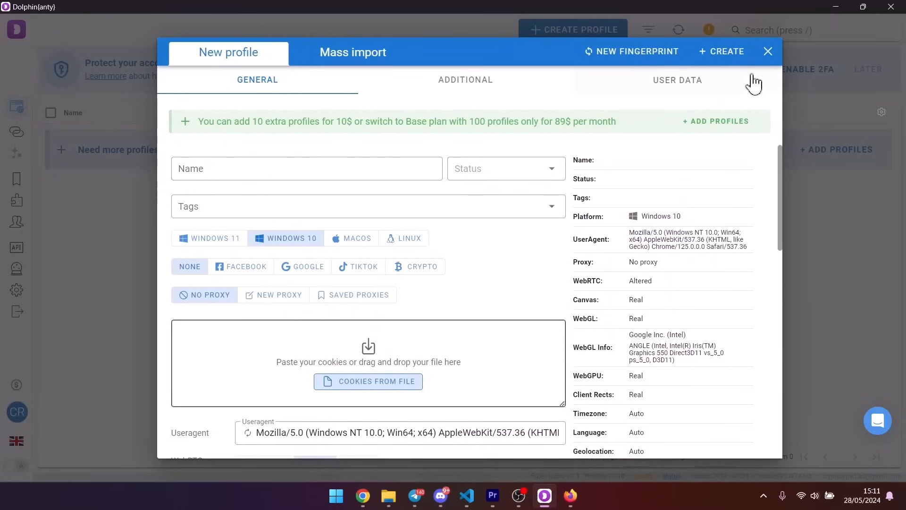
Close the New profile dialog, leaving the empty Browsers list
{"action": "left_click", "coordinate": [768, 51]}
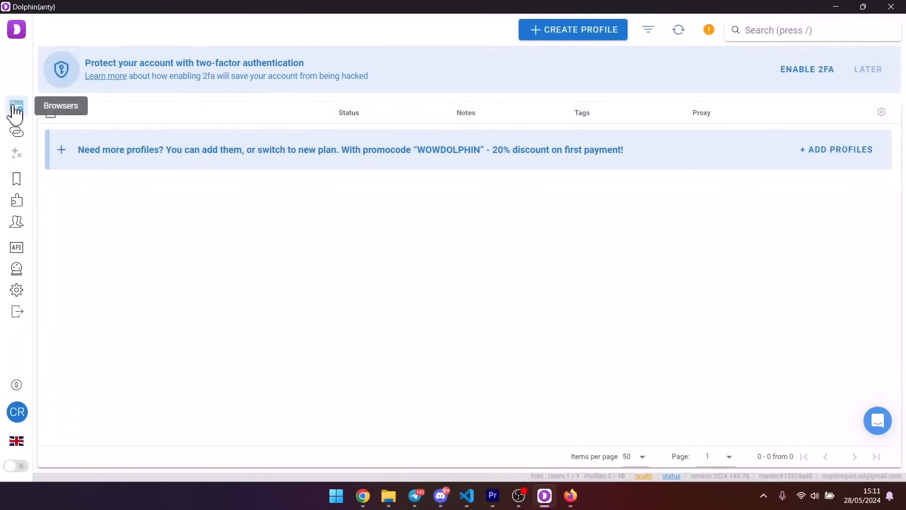
{"action": "mouse_move", "coordinate": [174, 134]}
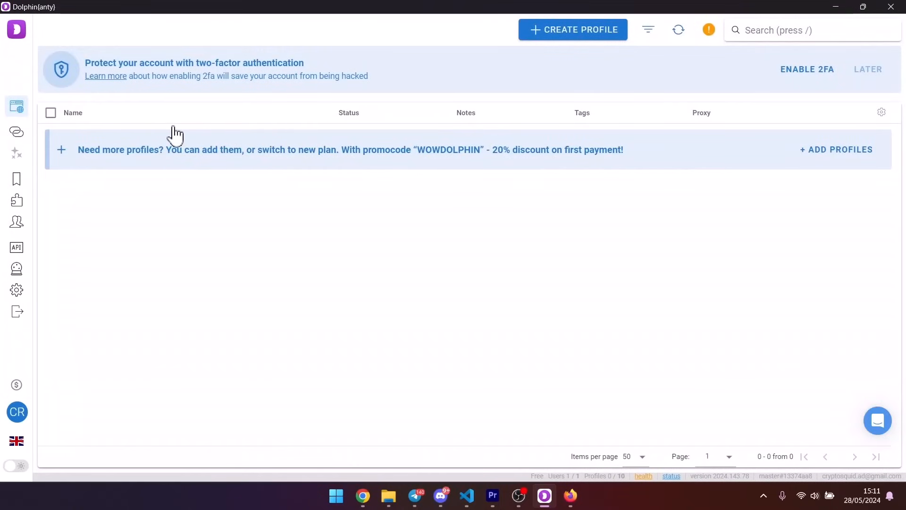
{"action": "mouse_move", "coordinate": [16, 132]}
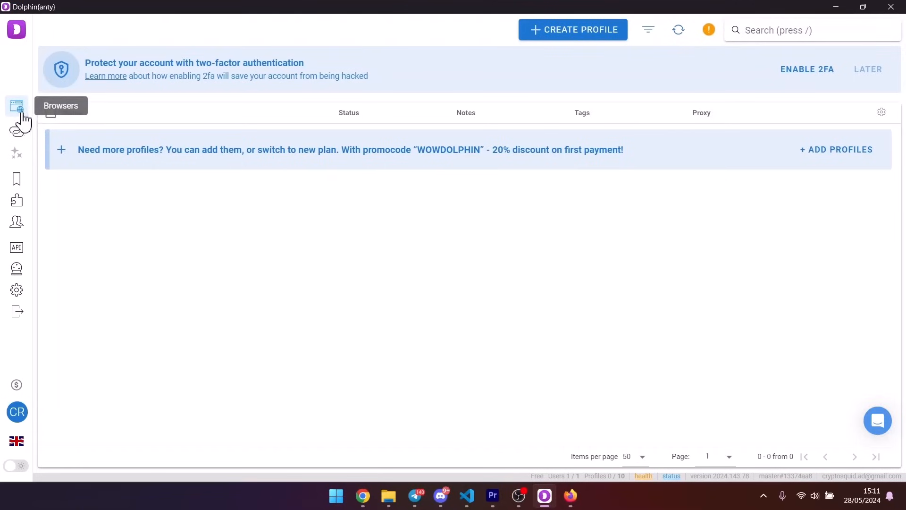
{"action": "left_click", "coordinate": [16, 132]}
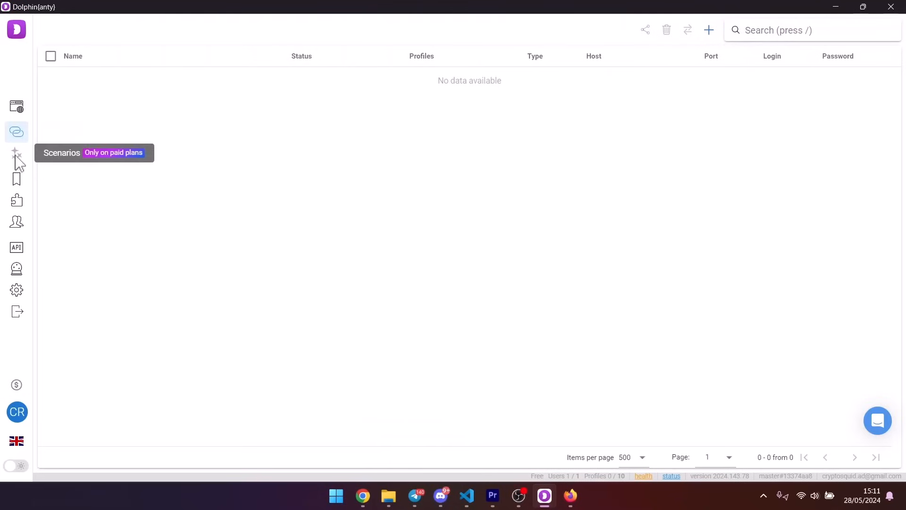
{"action": "left_click", "coordinate": [16, 178]}
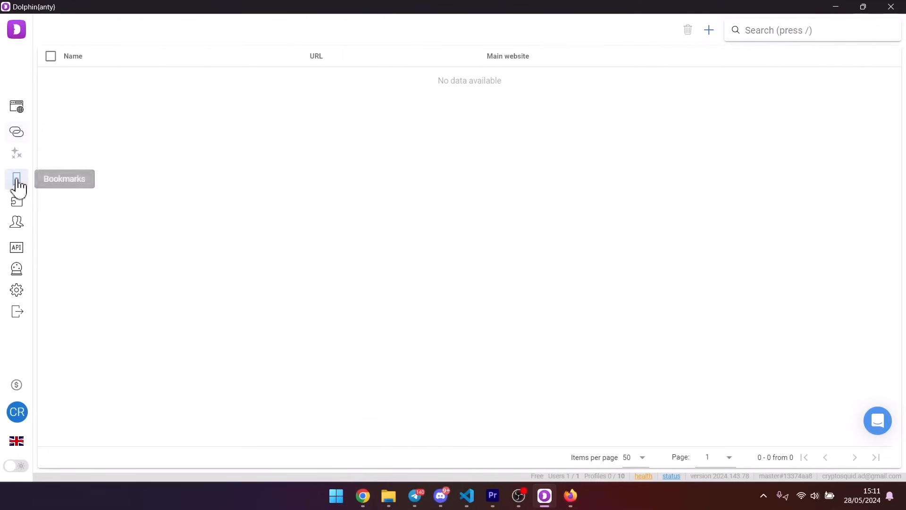
{"action": "mouse_move", "coordinate": [17, 203]}
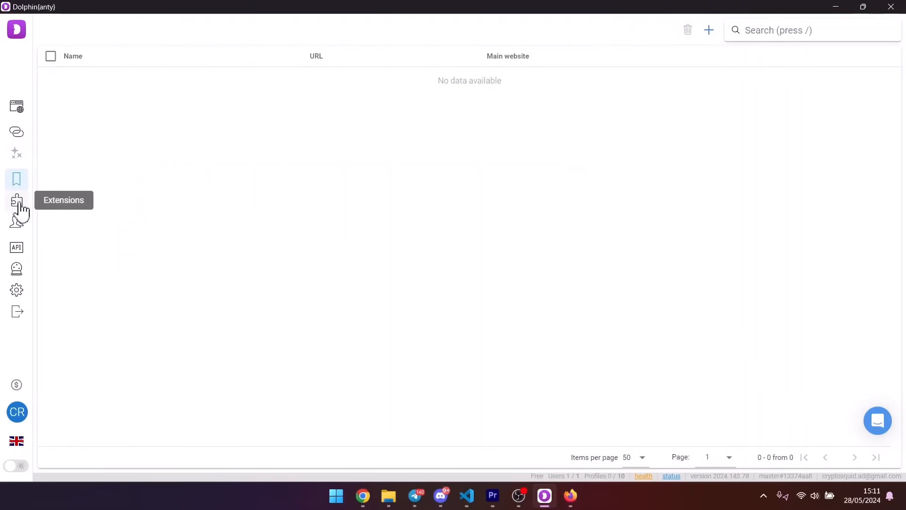
{"action": "left_click", "coordinate": [16, 200]}
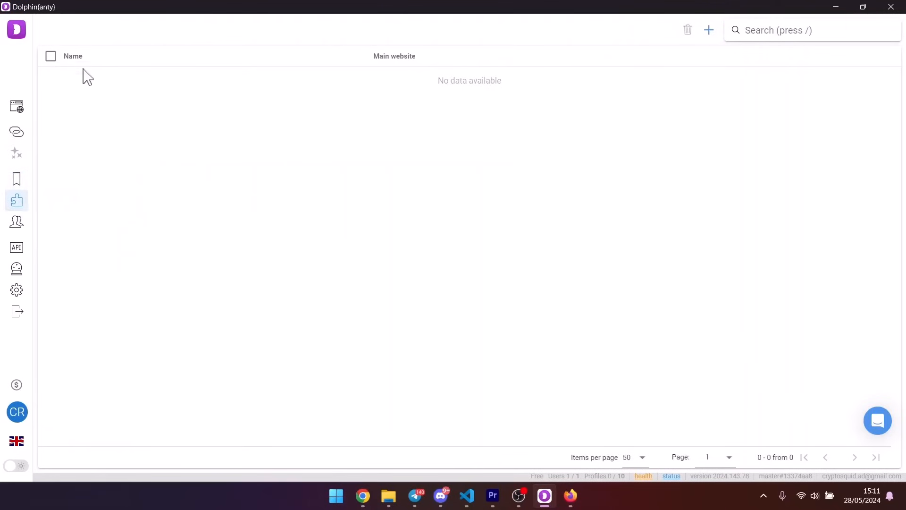
{"action": "mouse_move", "coordinate": [18, 229]}
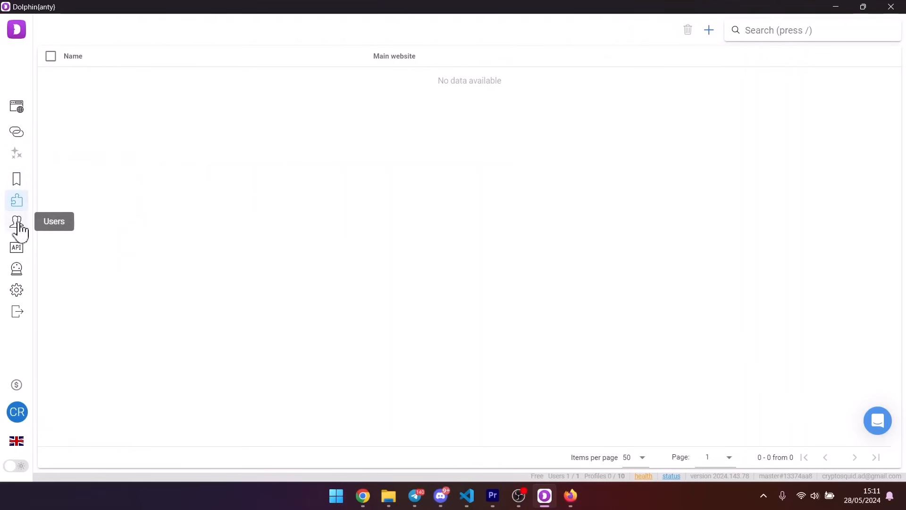
{"action": "mouse_move", "coordinate": [17, 268]}
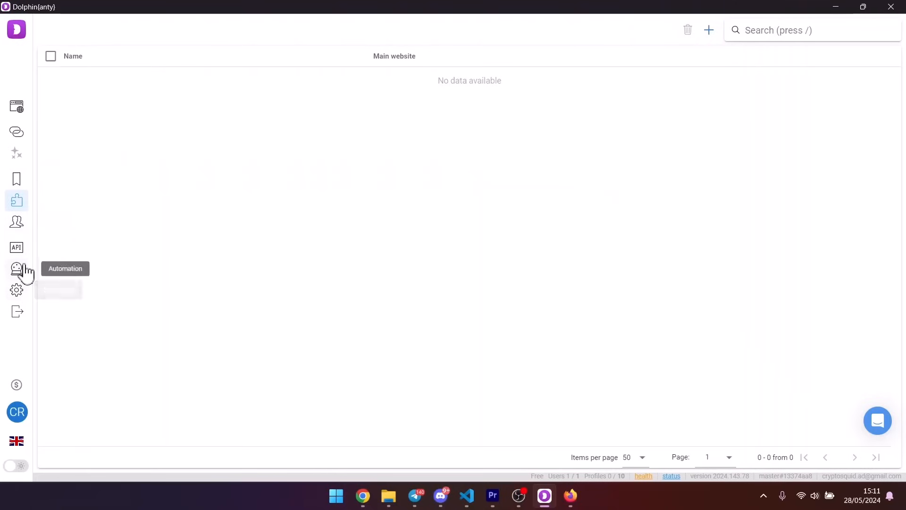
{"action": "mouse_move", "coordinate": [17, 108]}
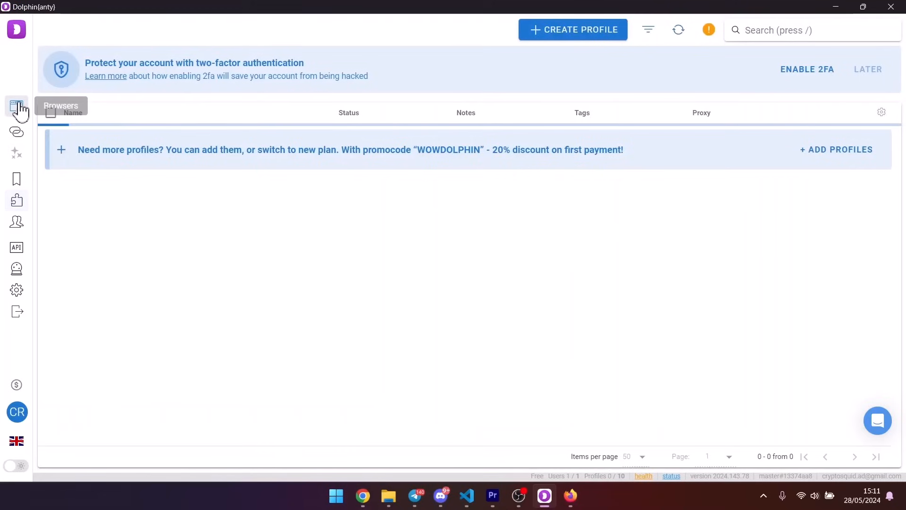
{"action": "mouse_move", "coordinate": [598, 48]}
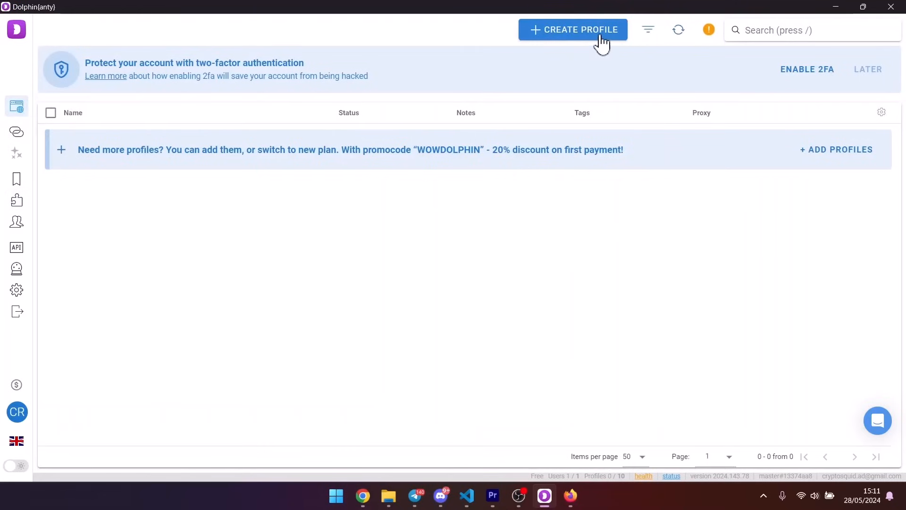
Enter 'Squid' as the profile name and begin entering the 'test' tag
{"action": "left_click", "coordinate": [575, 29]}
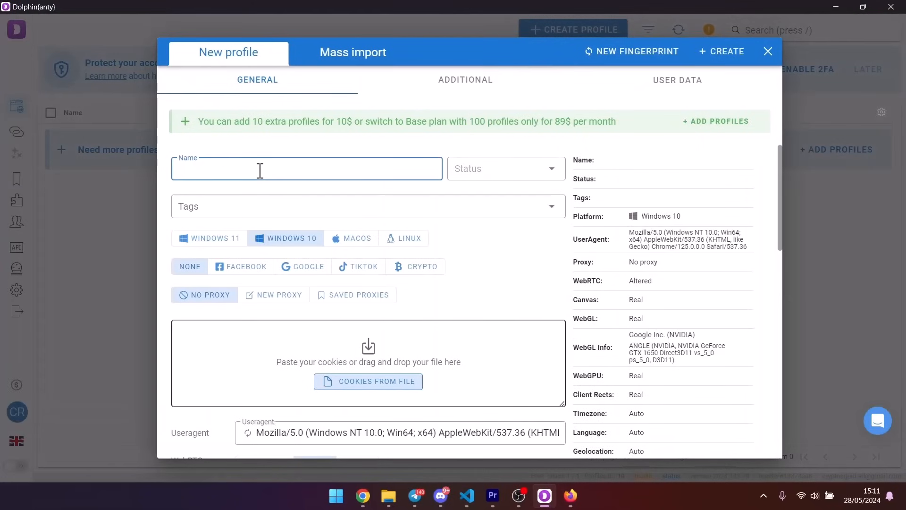
{"action": "mouse_move", "coordinate": [251, 164]}
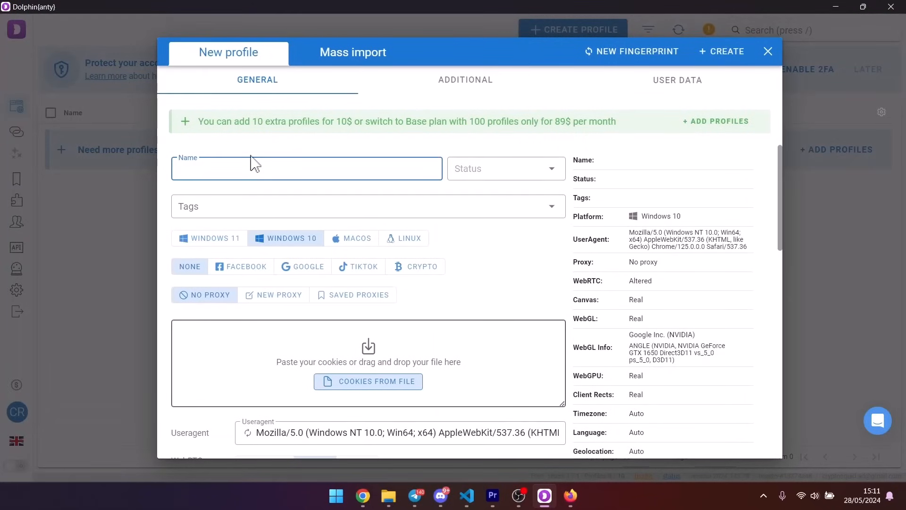
{"action": "type", "text": "Squid"}
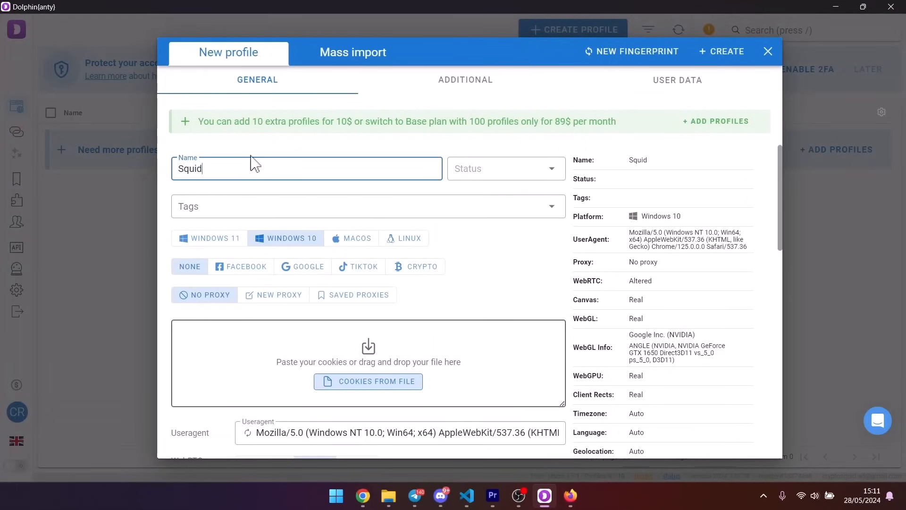
{"action": "type", "text": "test"}
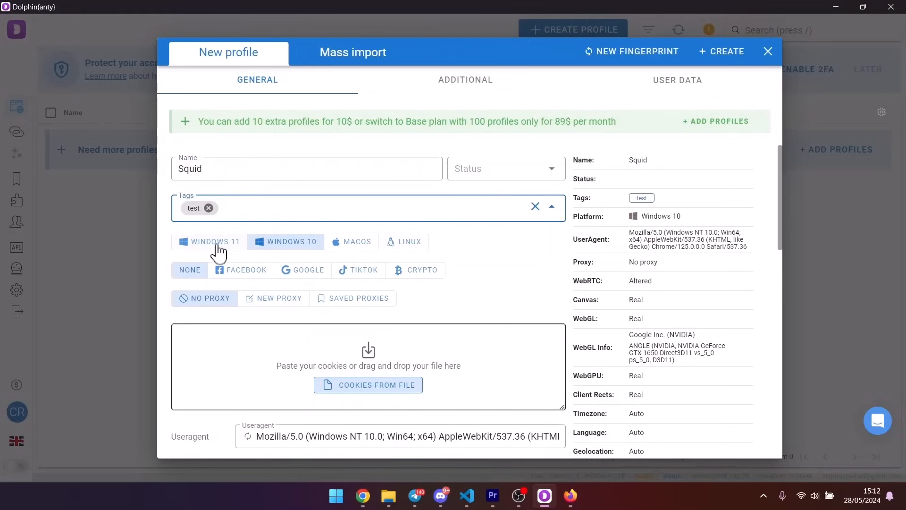
Preview the new-proxy fields, trying SOCKS5 then reverting to HTTP
{"action": "scroll", "scroll_direction": "down", "scroll_amount": 3}
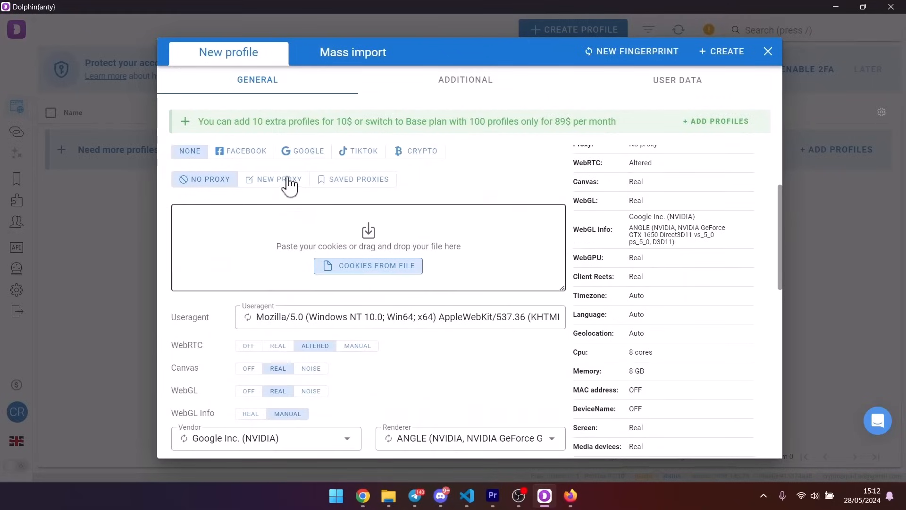
{"action": "left_click", "coordinate": [279, 179]}
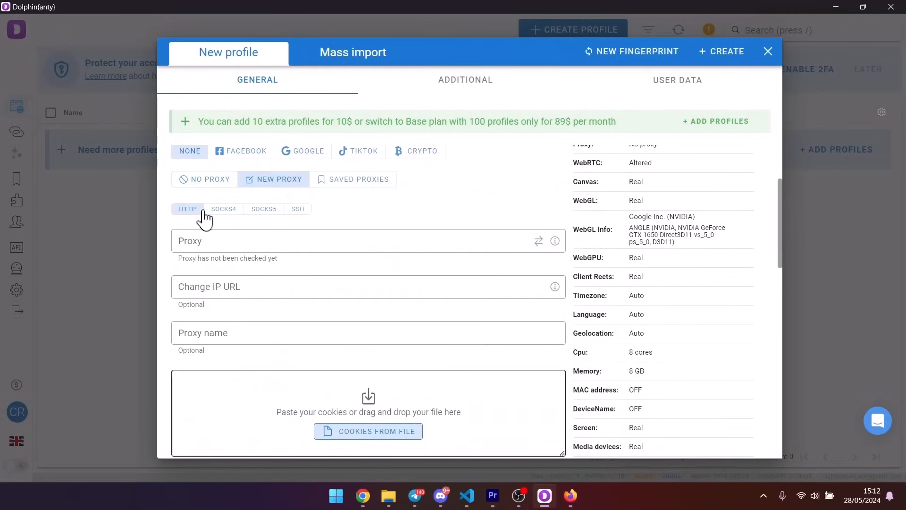
{"action": "left_click", "coordinate": [263, 209]}
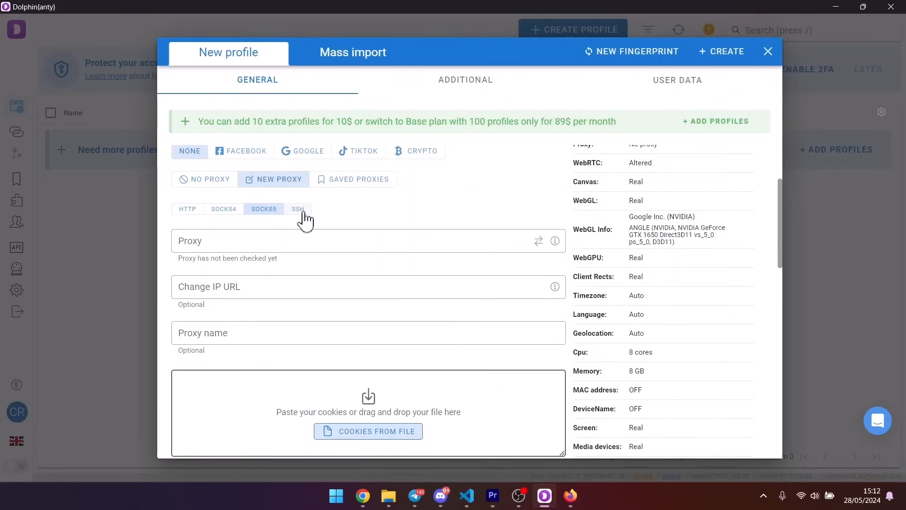
{"action": "left_click", "coordinate": [187, 209]}
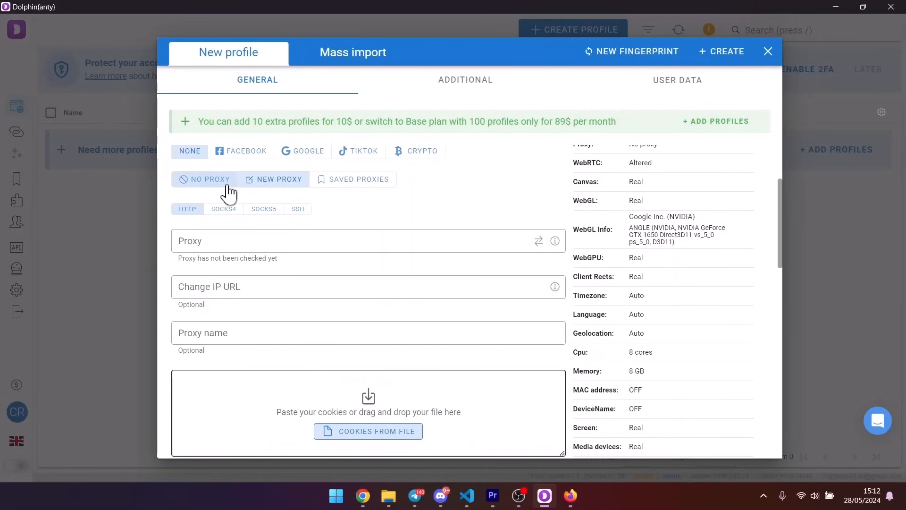
Look through the Additional fingerprint settings and return to General
{"action": "scroll", "scroll_direction": "down", "scroll_amount": 3}
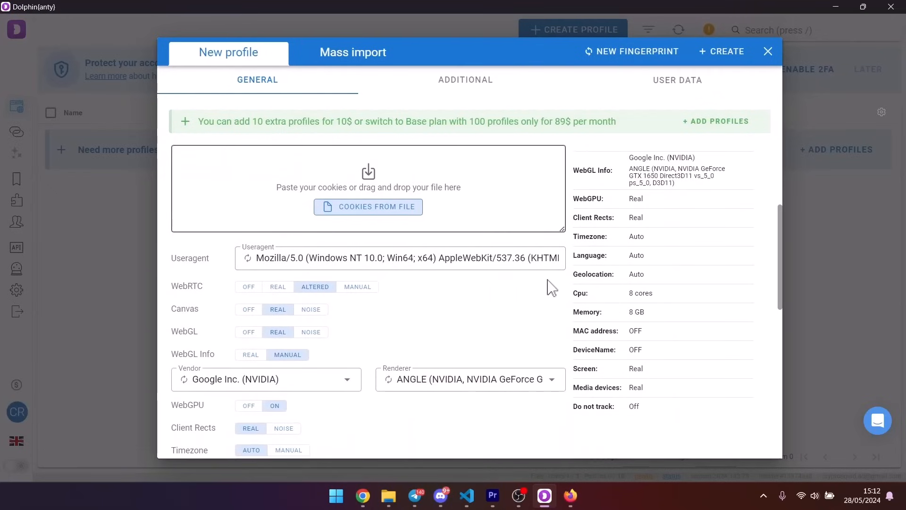
{"action": "left_click", "coordinate": [465, 79]}
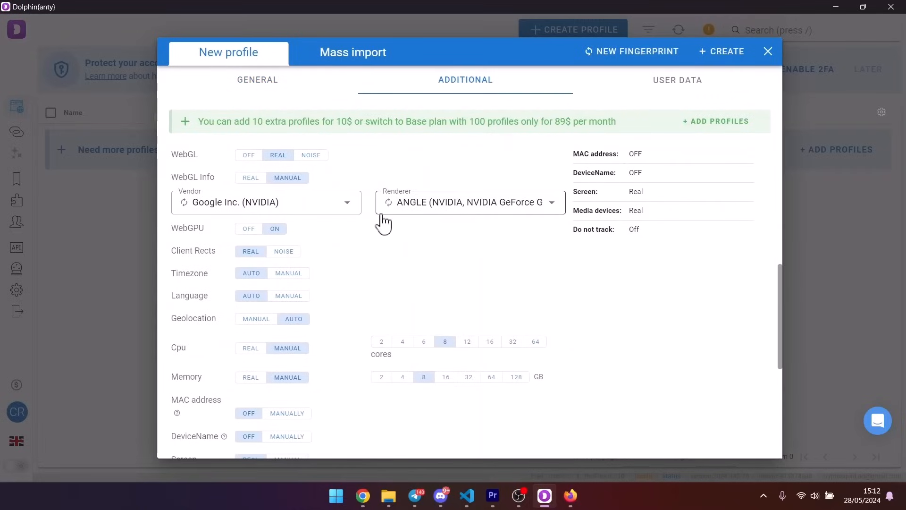
{"action": "scroll", "scroll_direction": "down", "scroll_amount": 3}
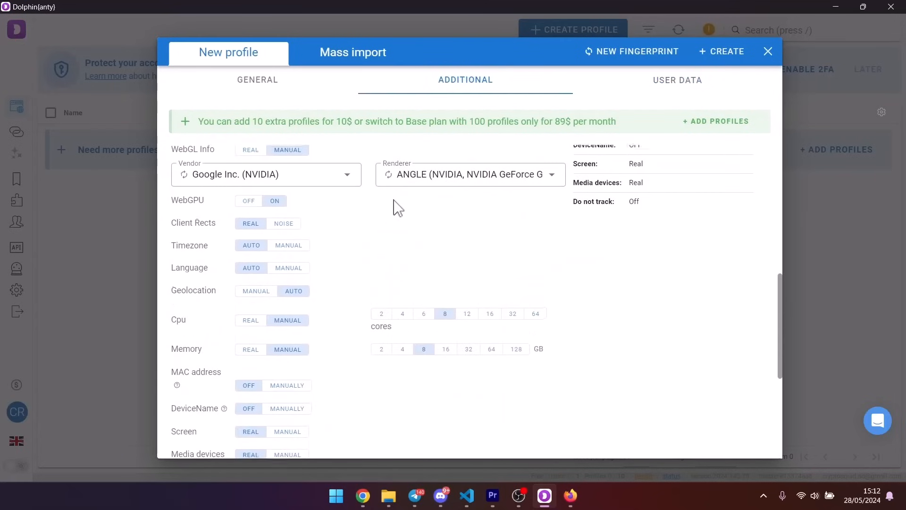
{"action": "left_click", "coordinate": [257, 79]}
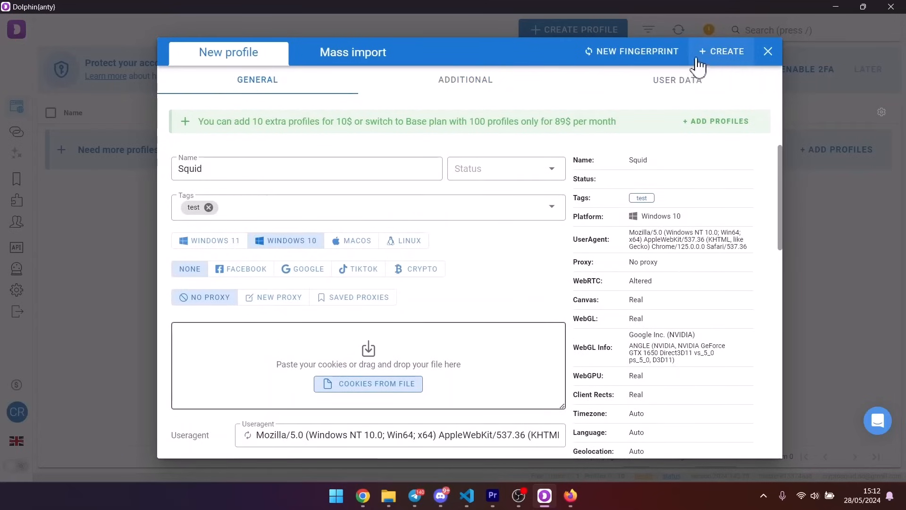
Create the Squid profile without a proxy and start its browser
{"action": "left_click", "coordinate": [721, 51]}
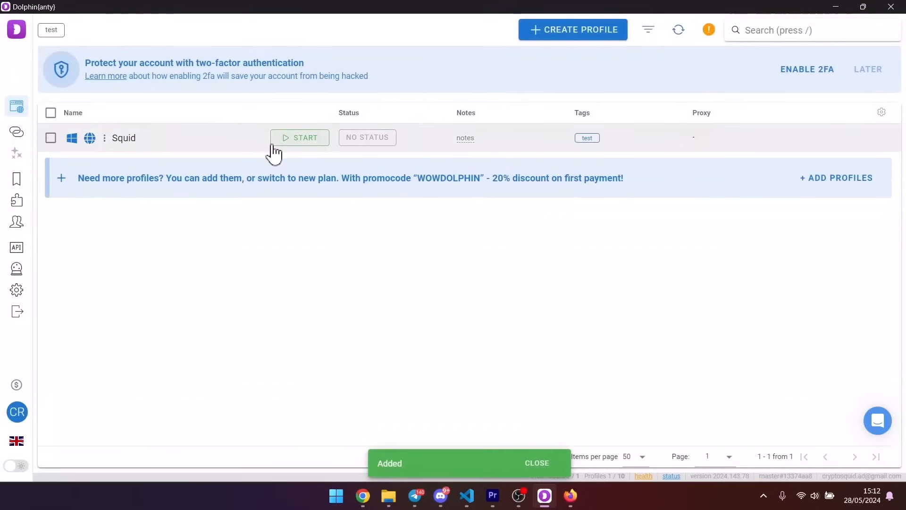
{"action": "left_click", "coordinate": [300, 137]}
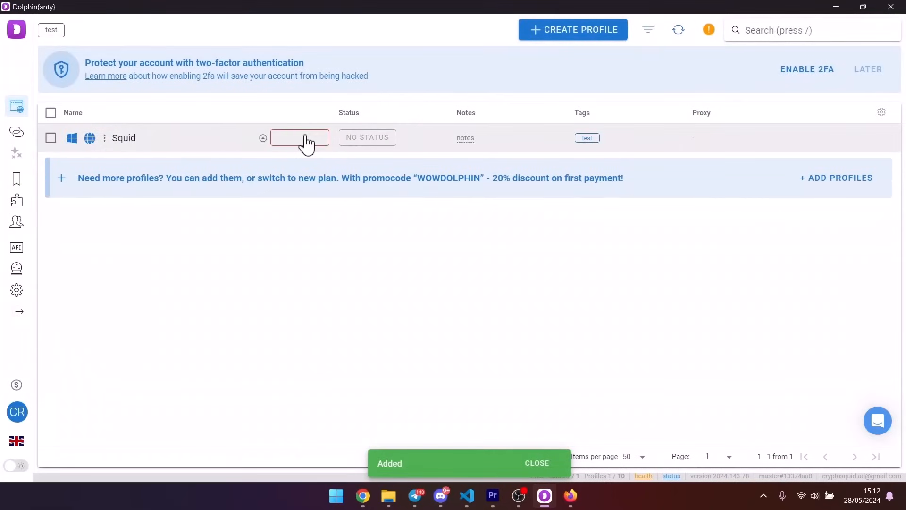
{"action": "left_click", "coordinate": [300, 138]}
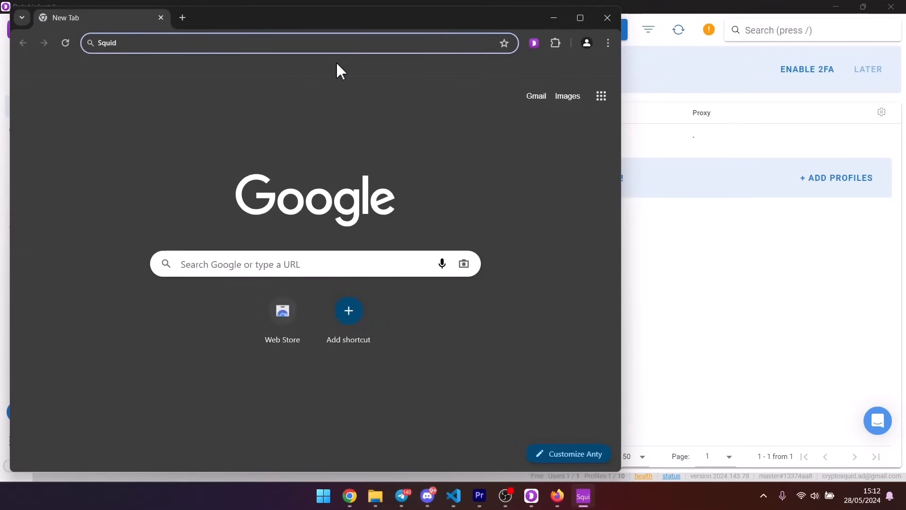
{"action": "mouse_move", "coordinate": [262, 71]}
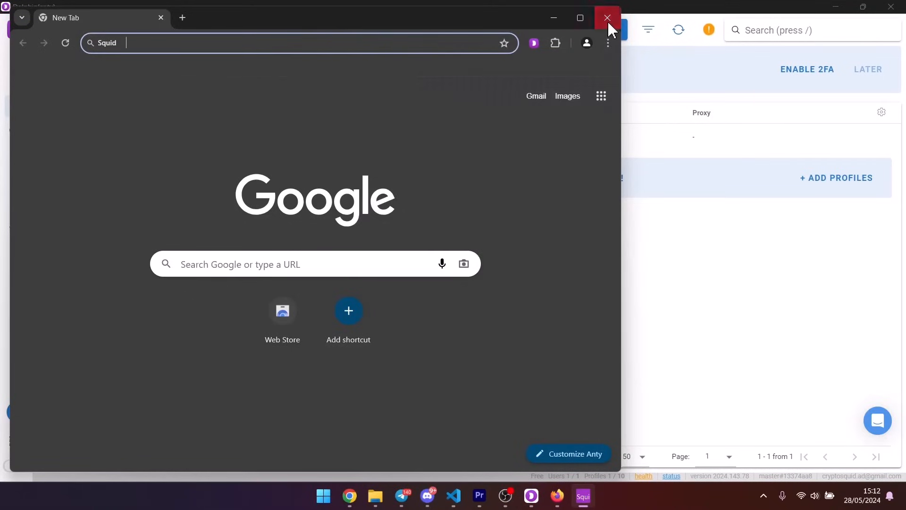
Close the launched Squid browser window
{"action": "left_click", "coordinate": [607, 17]}
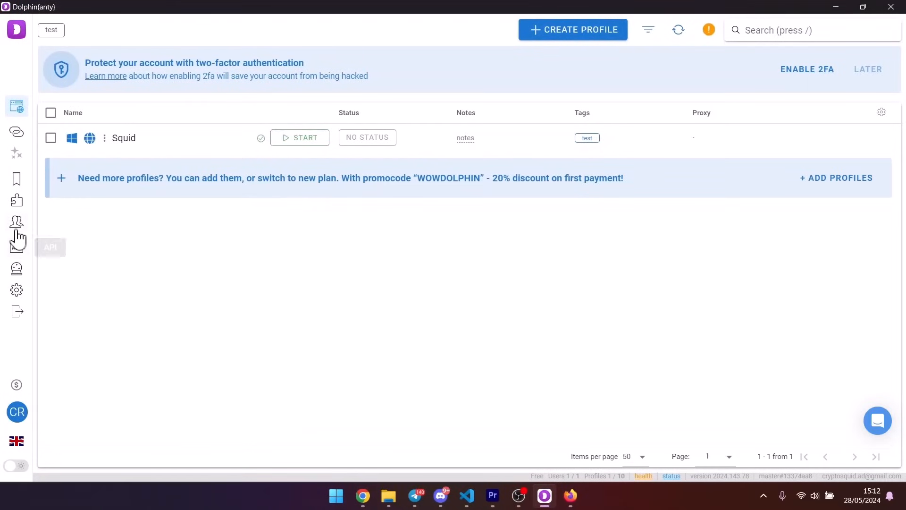
{"action": "mouse_move", "coordinate": [173, 200]}
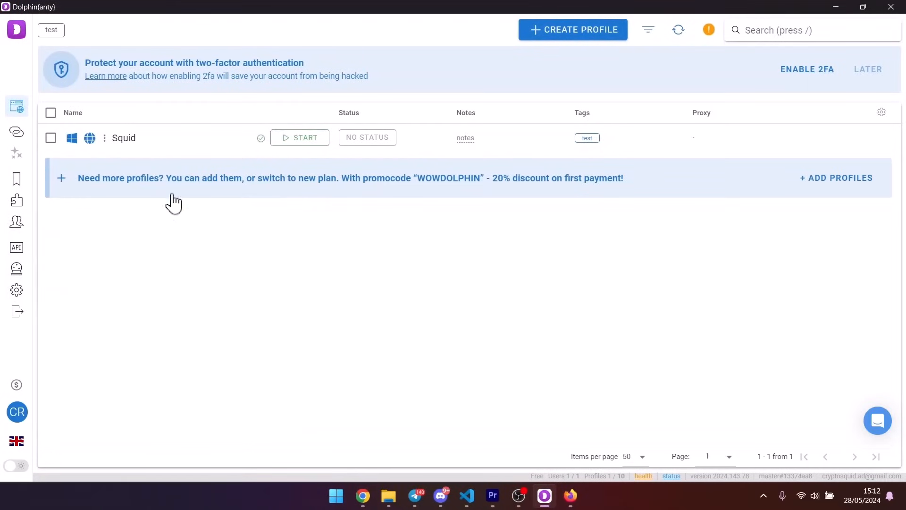
Open Choose Plan from the sidebar billing icon and scroll the plan prices
{"action": "left_click", "coordinate": [16, 385]}
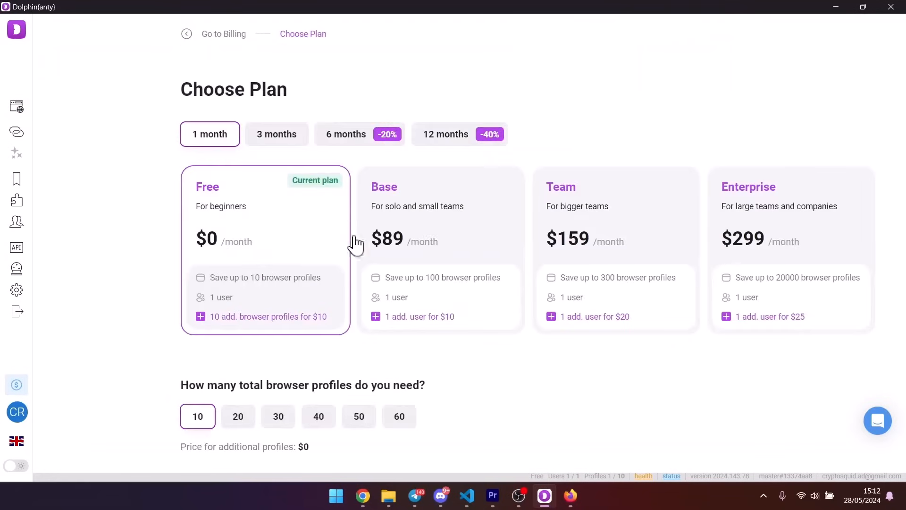
{"action": "scroll", "scroll_direction": "down", "scroll_amount": 3}
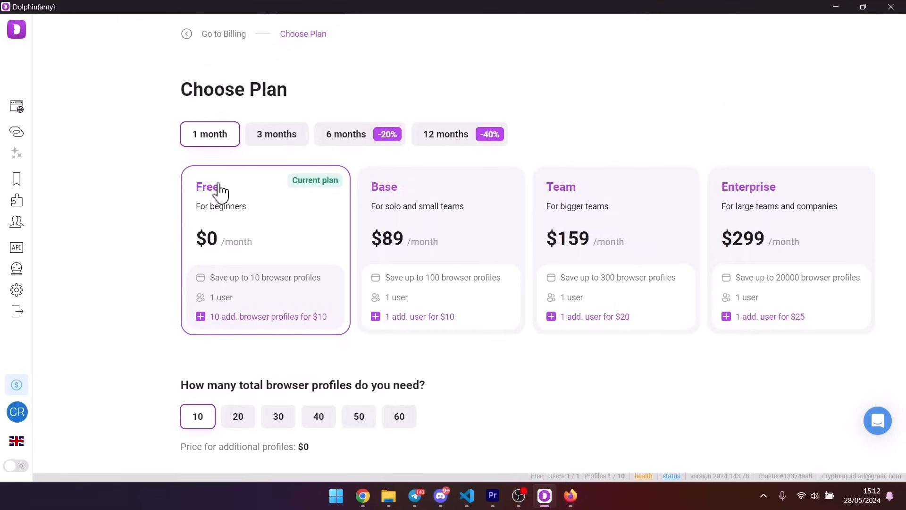
{"action": "mouse_move", "coordinate": [583, 439]}
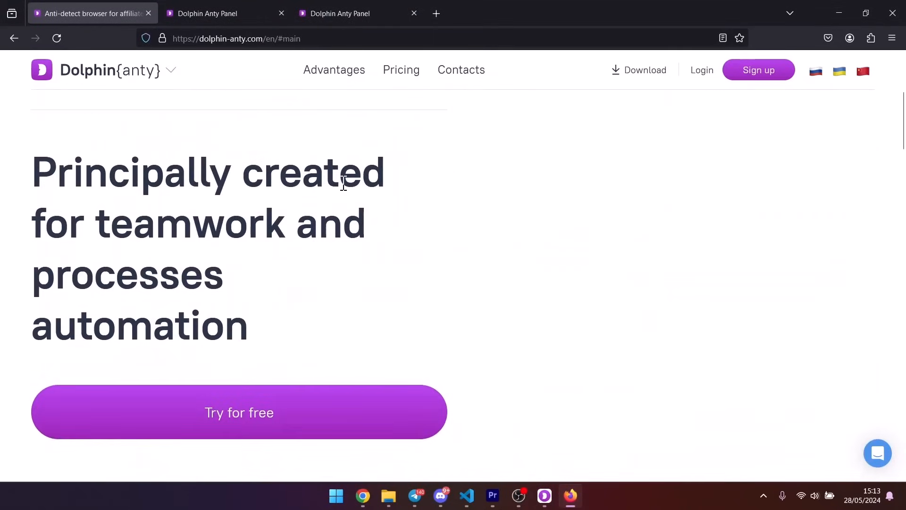
Return to the dolphin-anty.com homepage's anti-detect browser headline, typing 'acebo' along the way
{"action": "scroll", "scroll_direction": "down", "scroll_amount": 3}
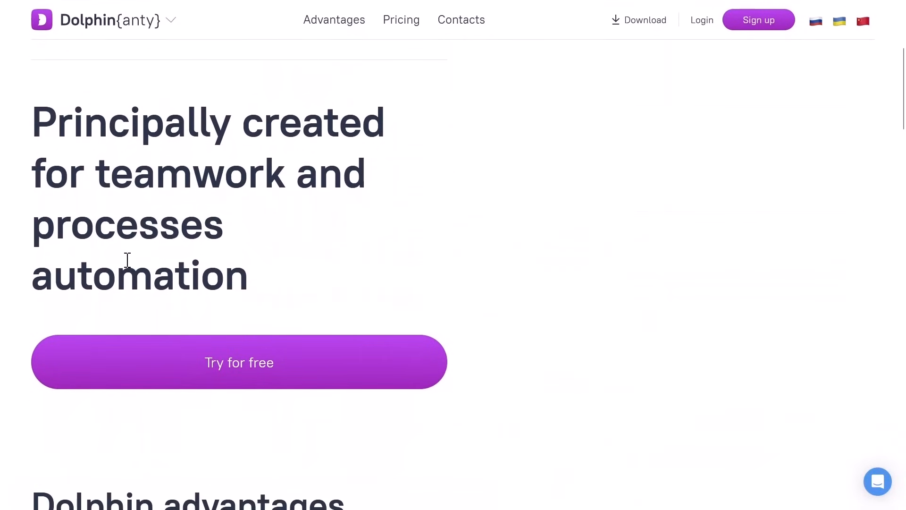
{"action": "scroll", "scroll_direction": "down", "scroll_amount": 3}
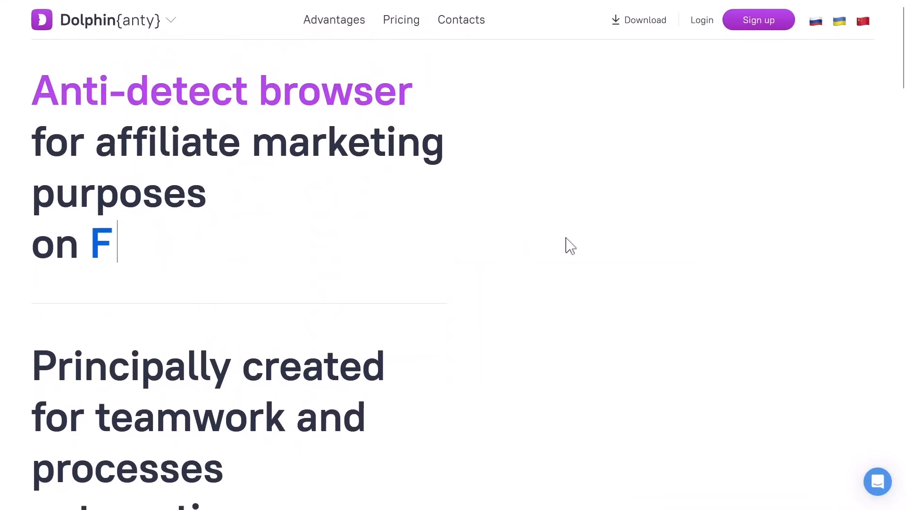
{"action": "type", "text": "acebo"}
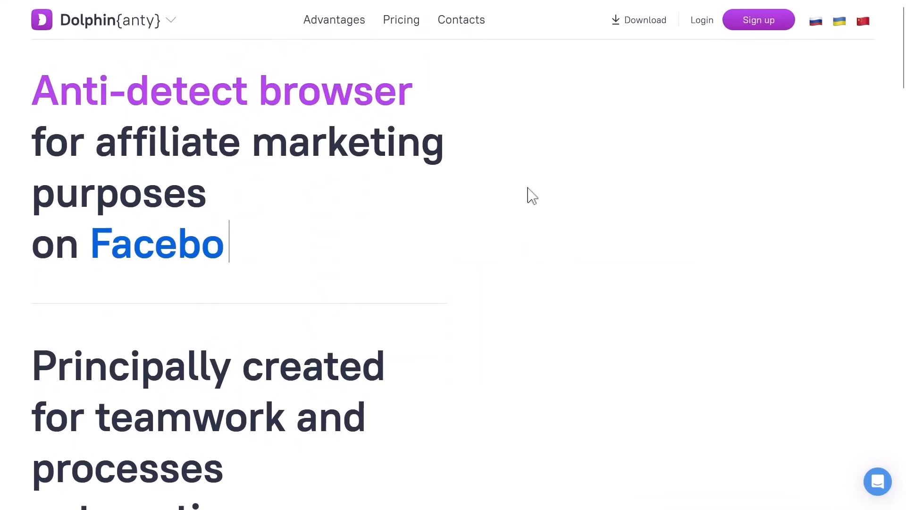